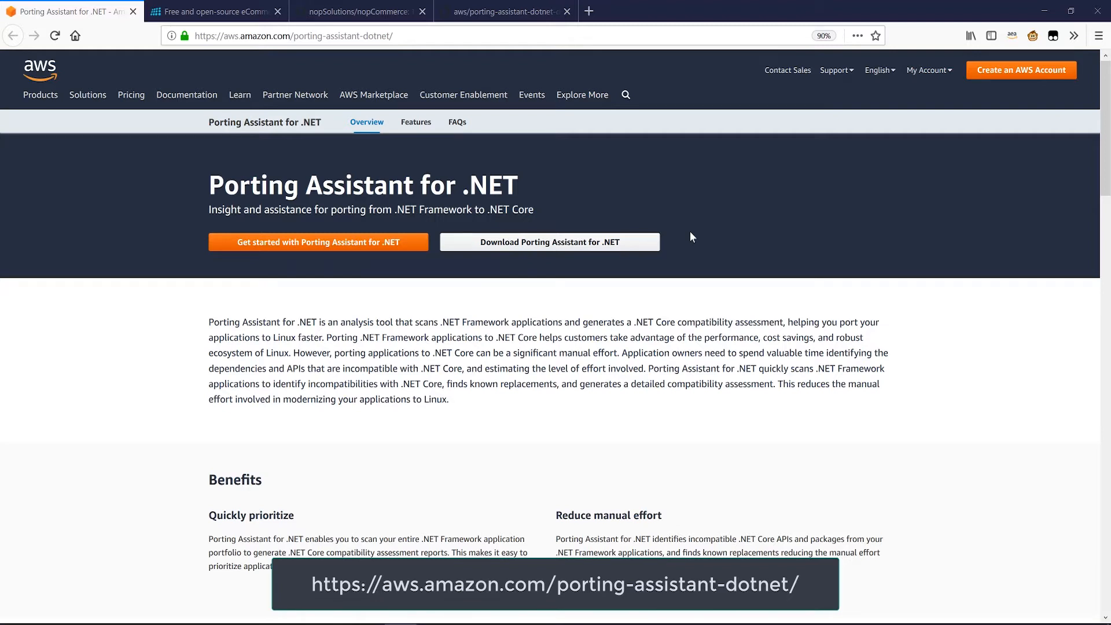
Download the Porting Assistant for .NET installer from the AWS product page
{"action": "left_click", "coordinate": [949, 36]}
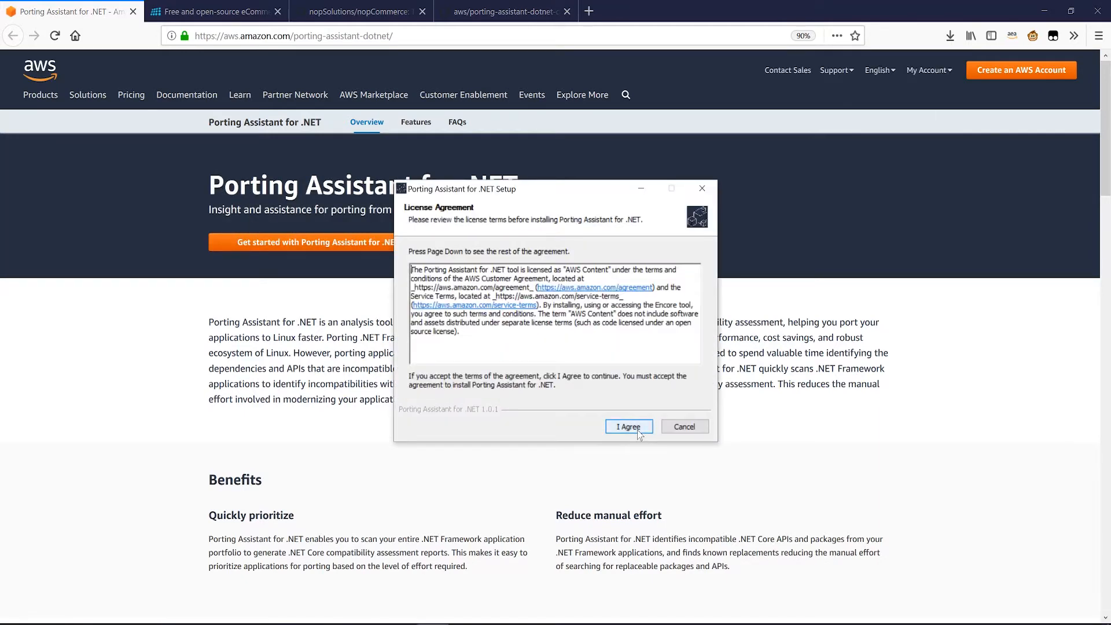
Accept the license agreement in the Porting Assistant for .NET setup
{"action": "left_click", "coordinate": [627, 425]}
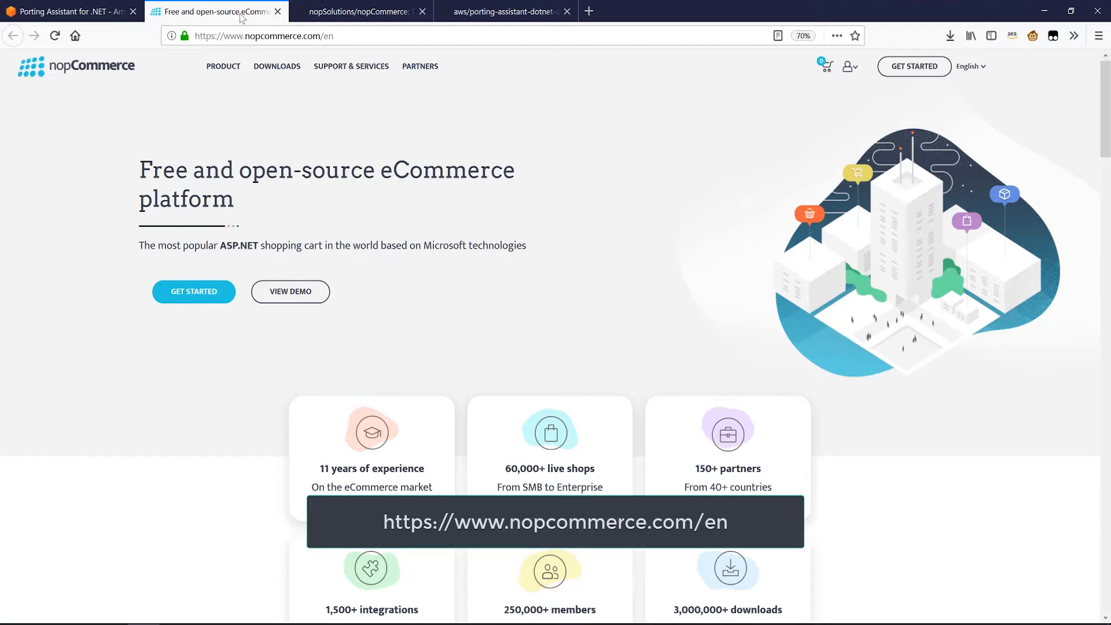
Bring up the nopCommerce homepage in its browser tab
{"action": "left_click", "coordinate": [354, 12]}
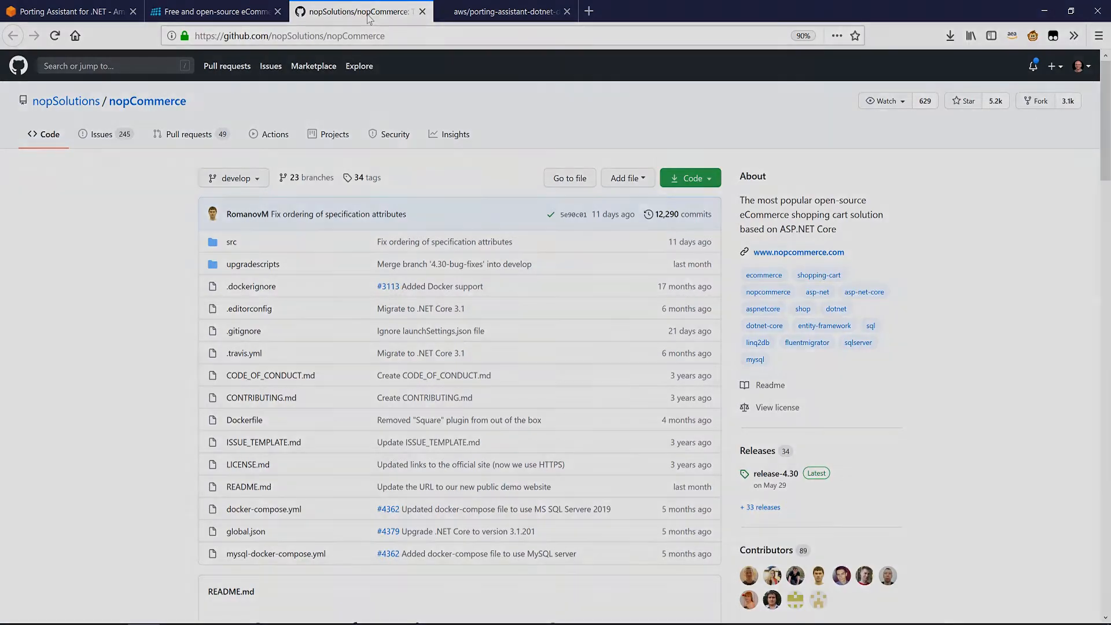
Show the nopSolutions/nopCommerce GitHub repository source files
{"action": "left_click", "coordinate": [68, 10]}
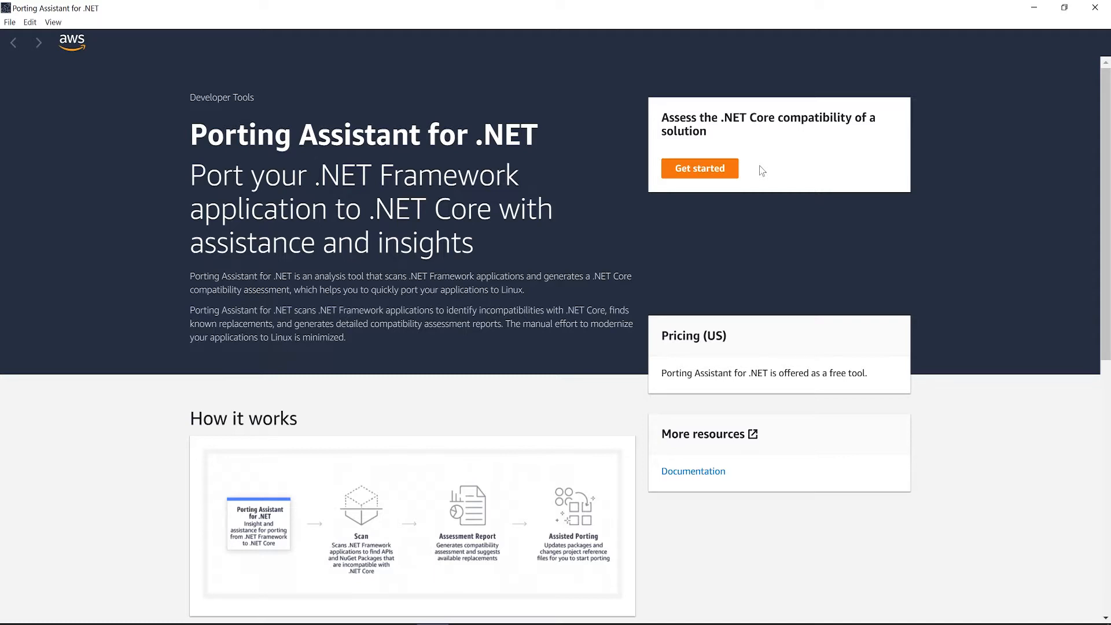
Start the Porting Assistant setup via Get started, reaching the AWS profile choice
{"action": "left_click", "coordinate": [699, 168]}
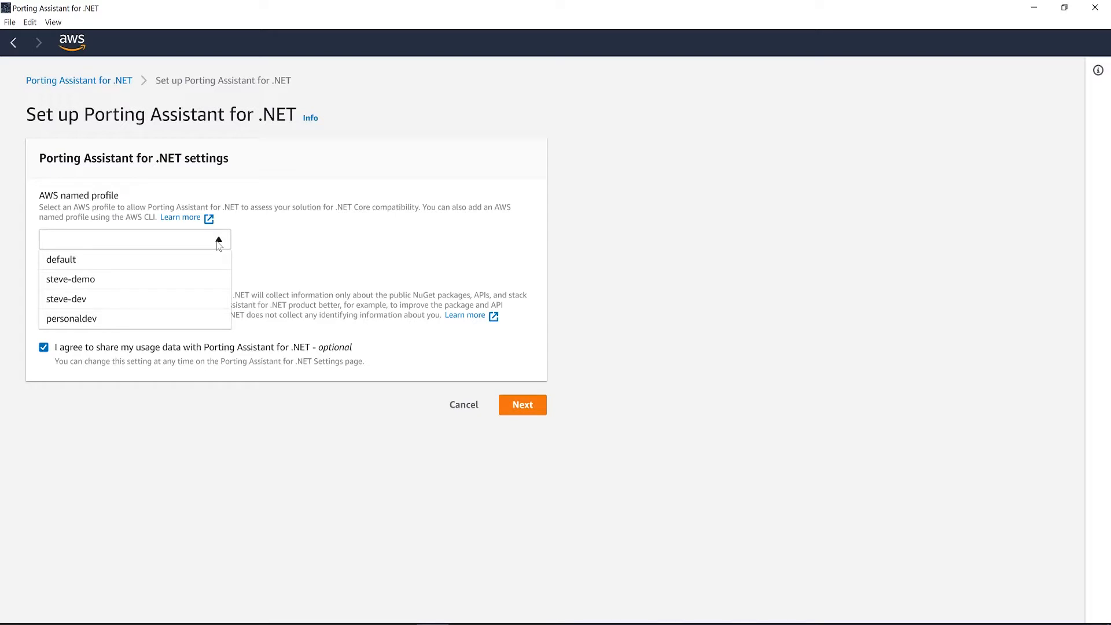
Use the 'default' AWS named profile with usage data sharing on and continue
{"action": "left_click", "coordinate": [61, 259]}
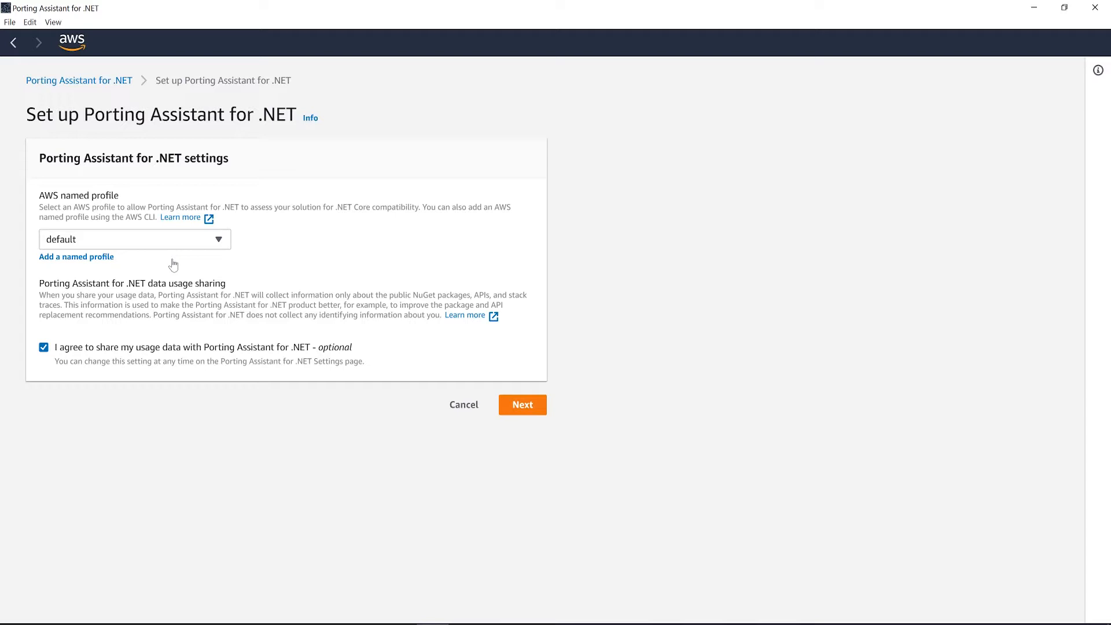
{"action": "mouse_move", "coordinate": [149, 289]}
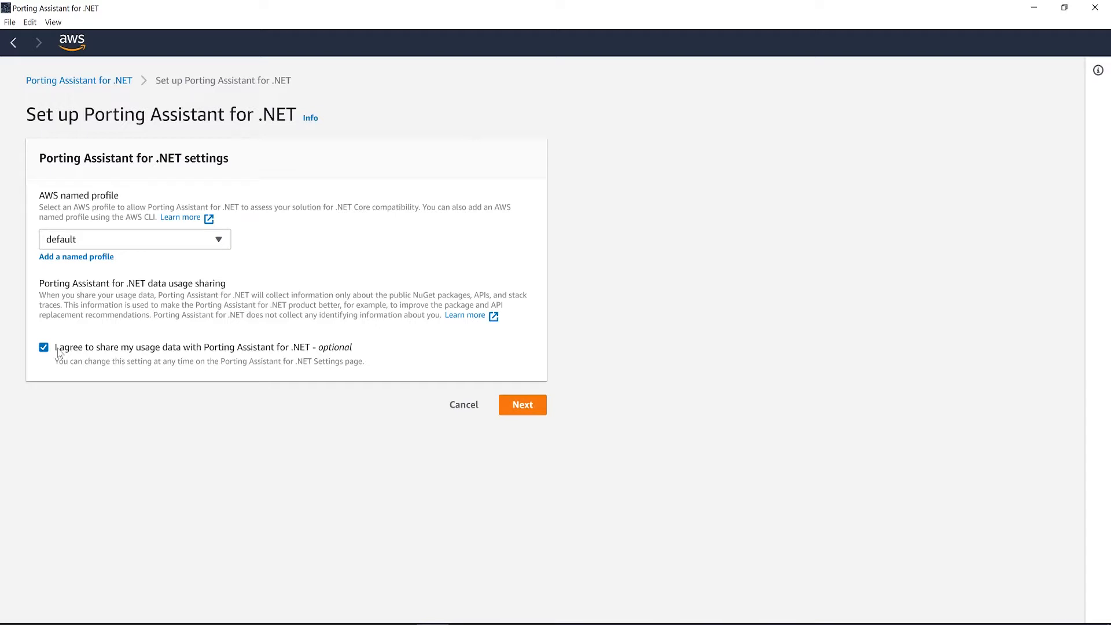
{"action": "left_click", "coordinate": [522, 405]}
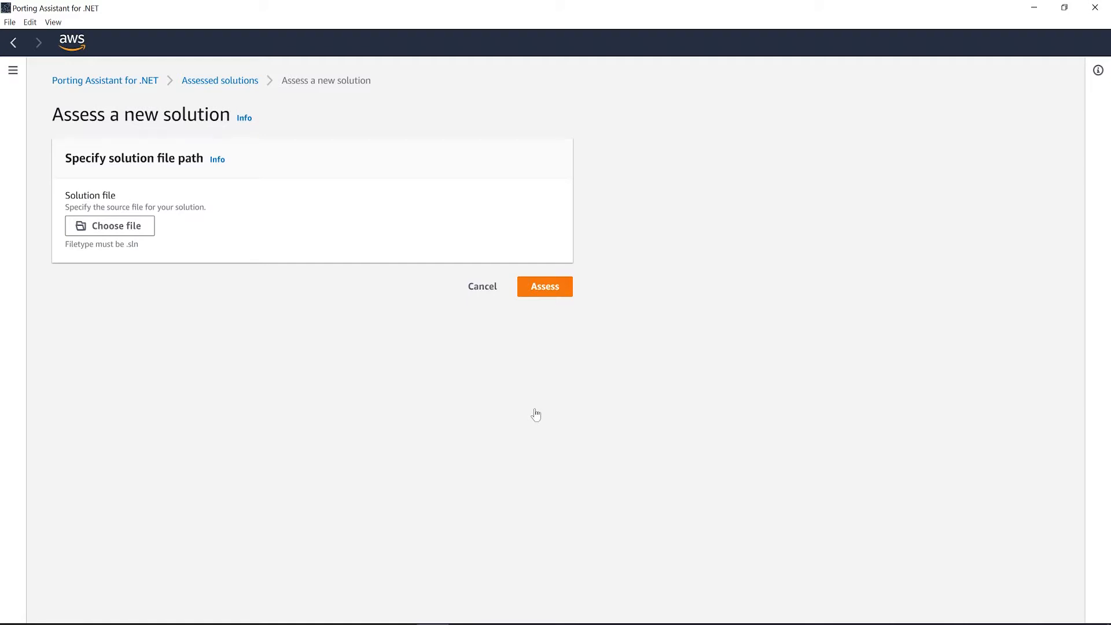
Assess NopCommerce.sln and open its assessment overview showing a 47% portability score
{"action": "left_click", "coordinate": [109, 226]}
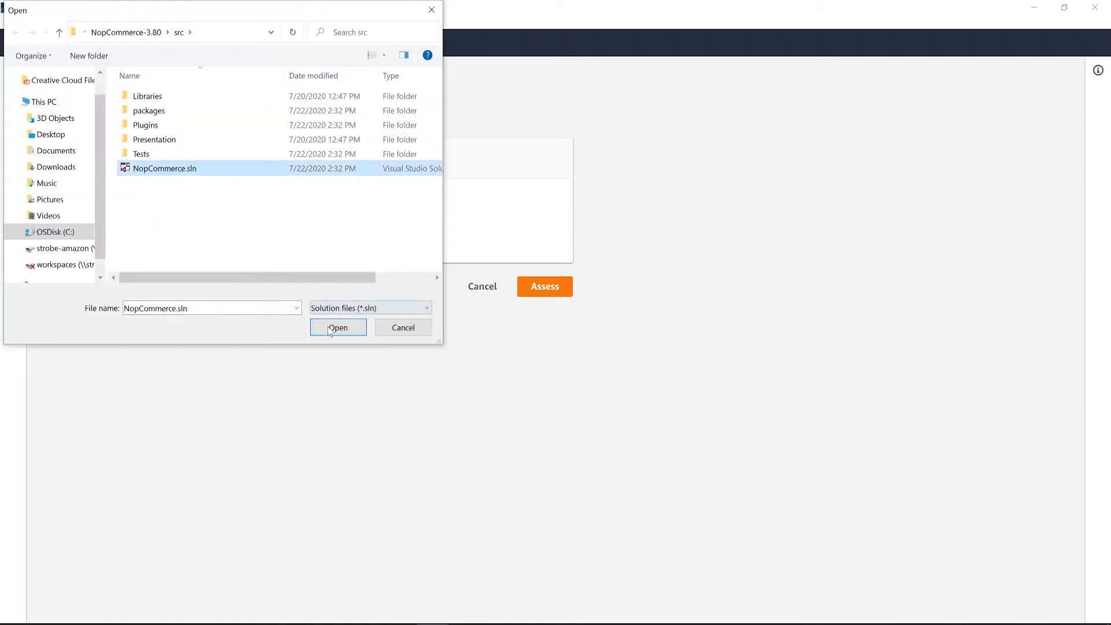
{"action": "left_click", "coordinate": [338, 327]}
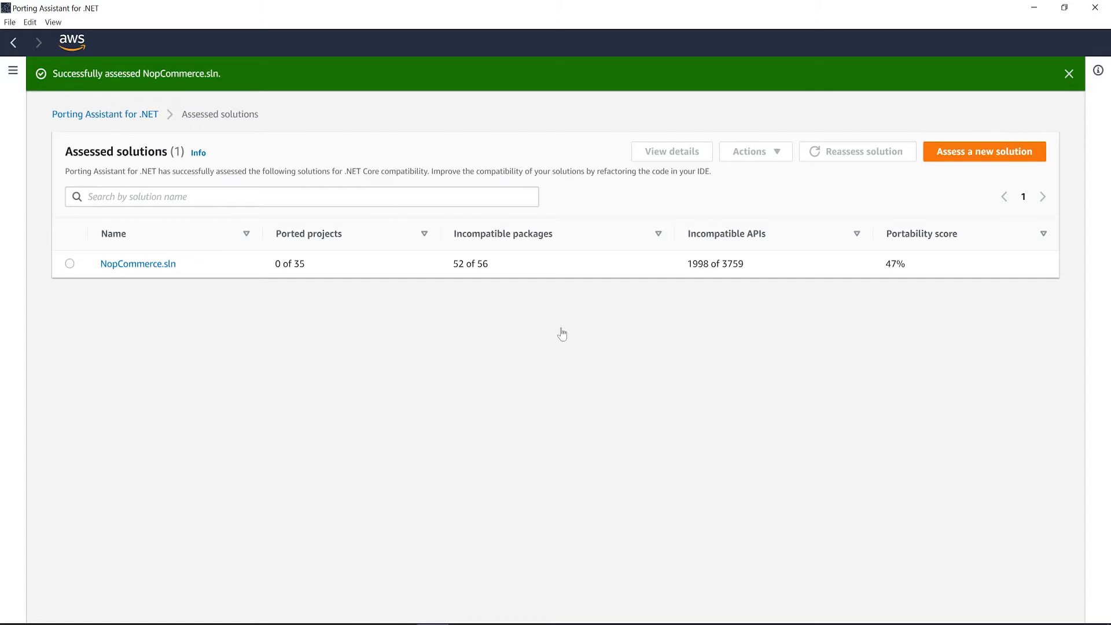
{"action": "left_click", "coordinate": [138, 263]}
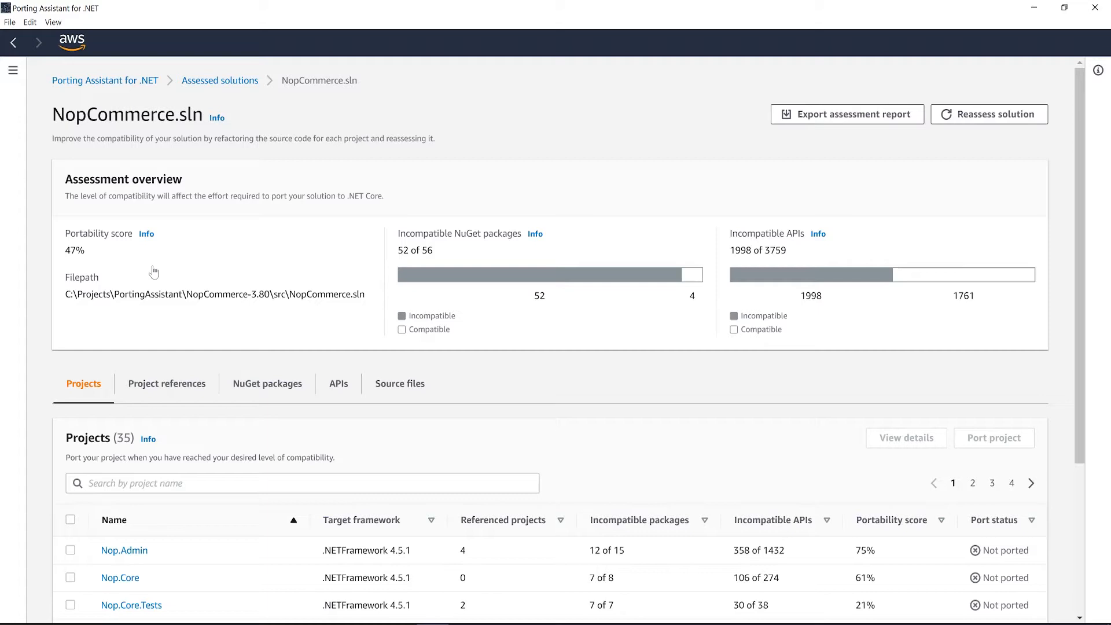
Scroll down to the NopCommerce.sln projects table with per-project portability scores
{"action": "scroll", "scroll_direction": "down", "scroll_amount": 3}
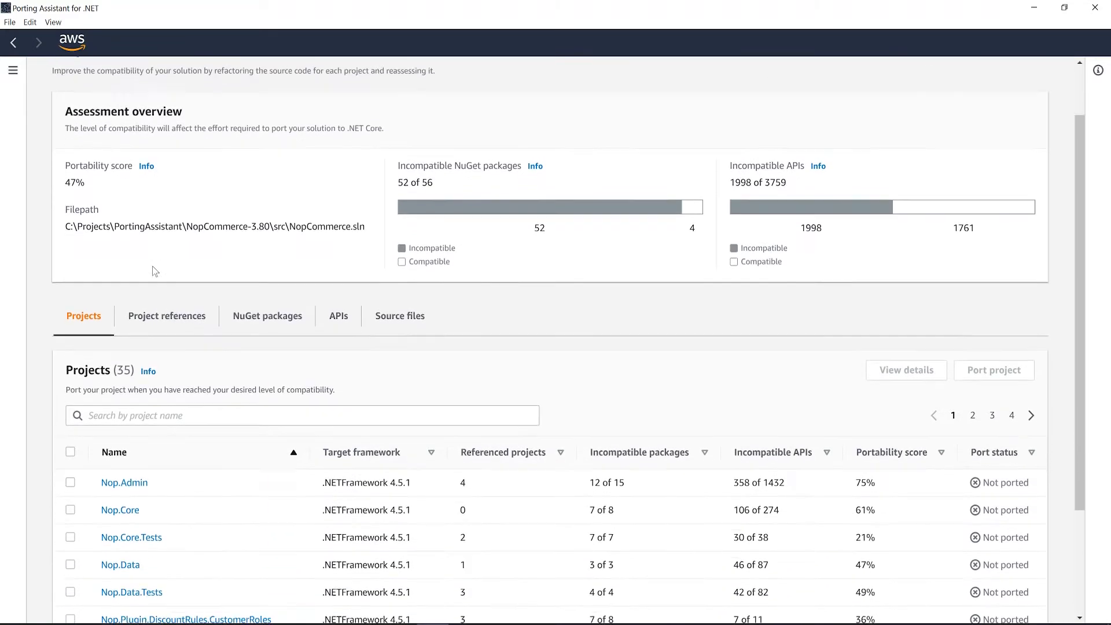
{"action": "scroll", "scroll_direction": "down", "scroll_amount": 3}
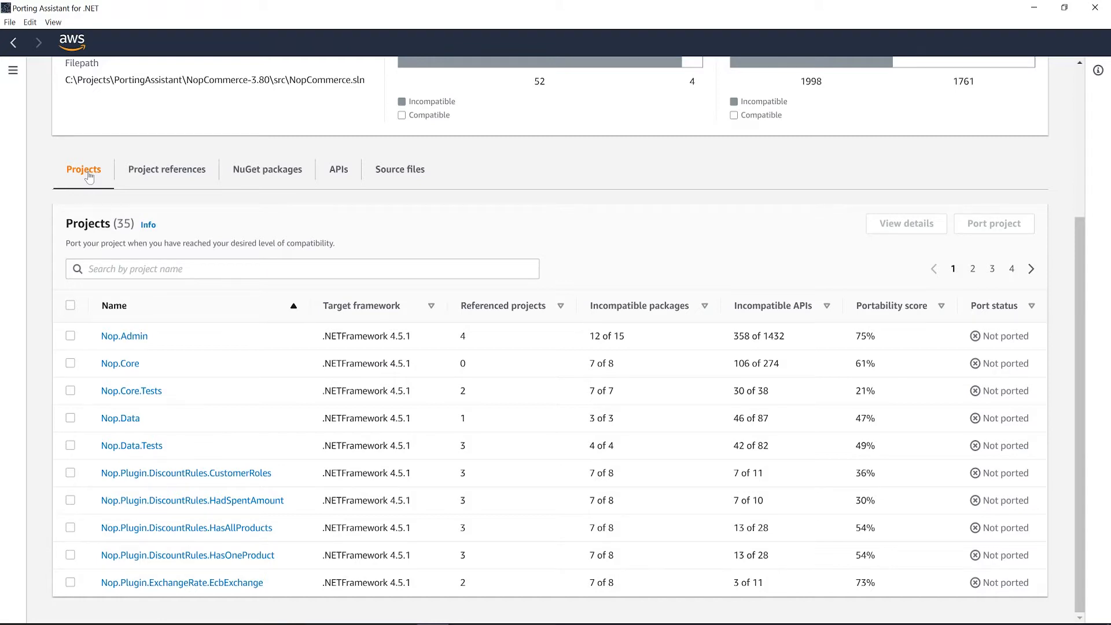
{"action": "mouse_move", "coordinate": [167, 169]}
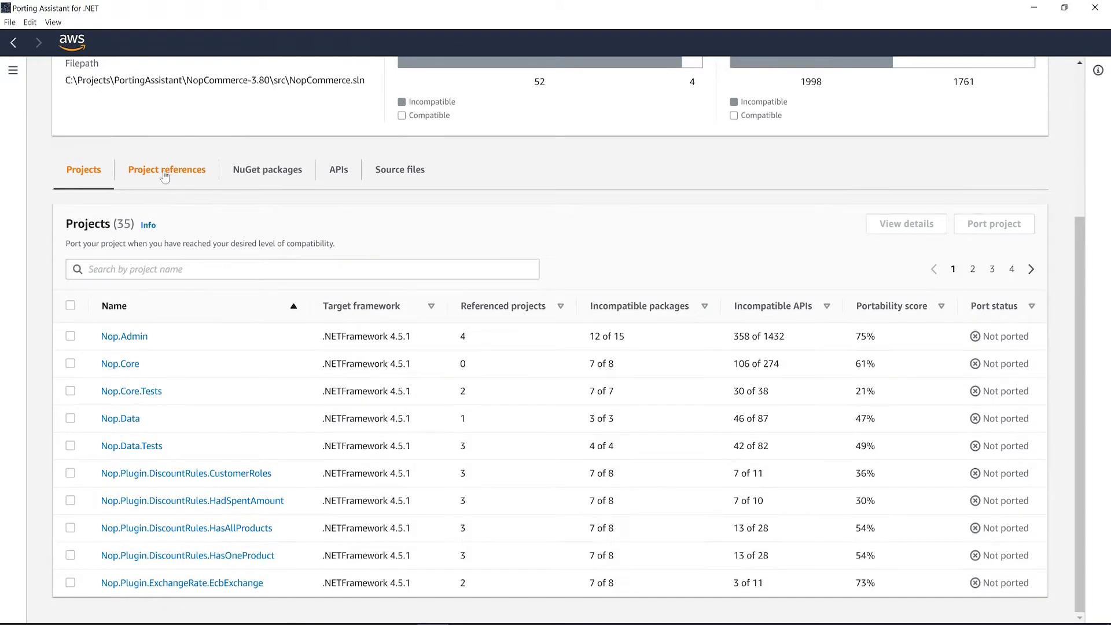
Show the project references graph and highlight the projects Nop.Tests depends on
{"action": "left_click", "coordinate": [167, 169]}
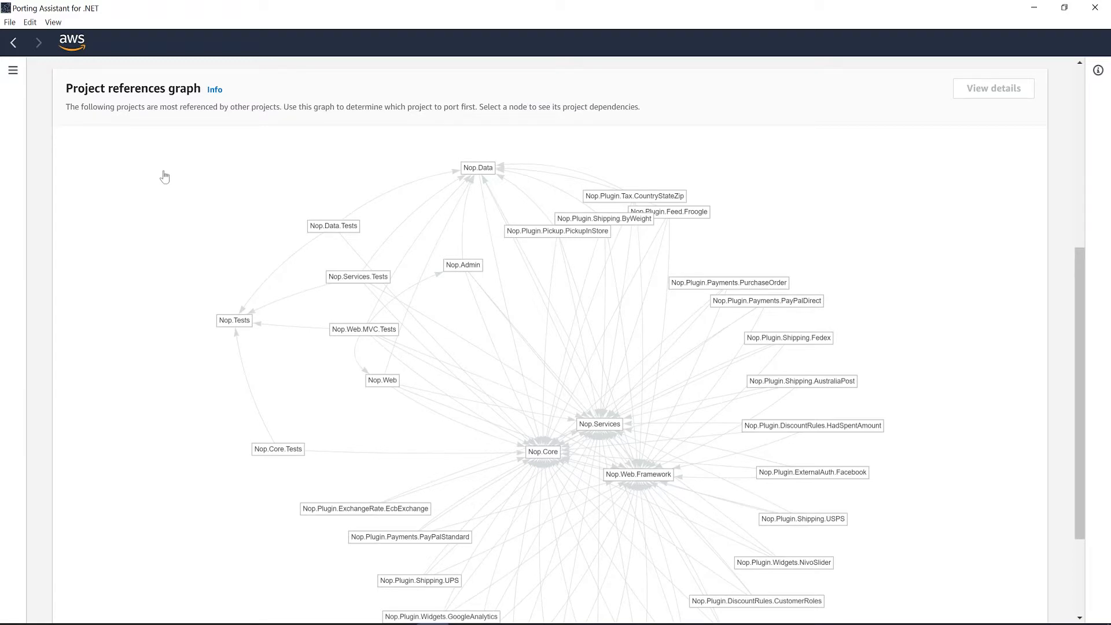
{"action": "left_click", "coordinate": [233, 320]}
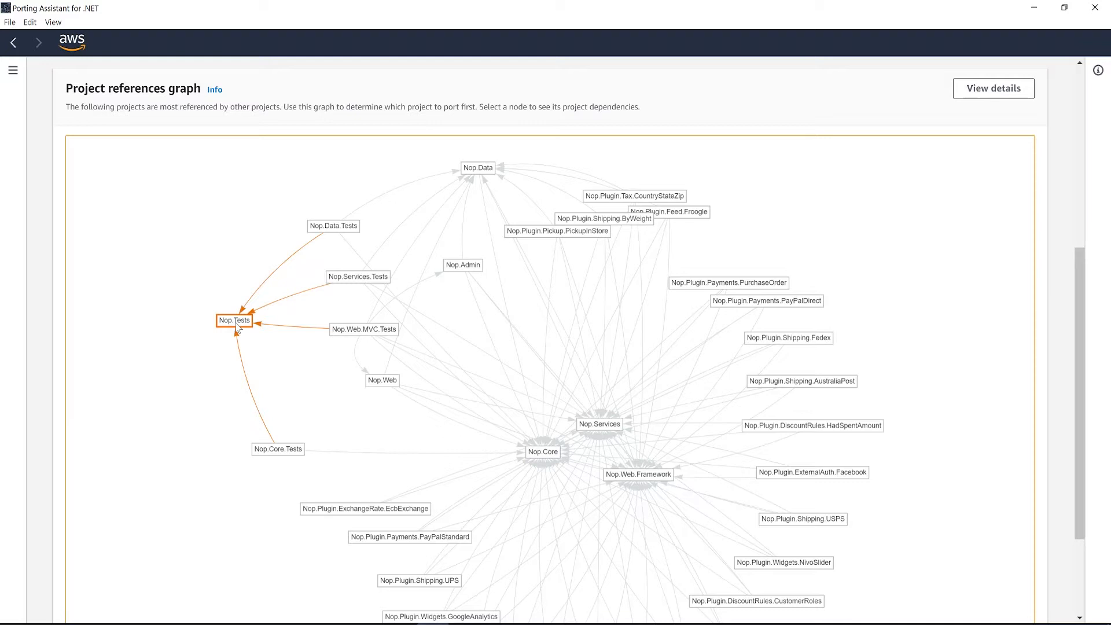
{"action": "mouse_move", "coordinate": [388, 388]}
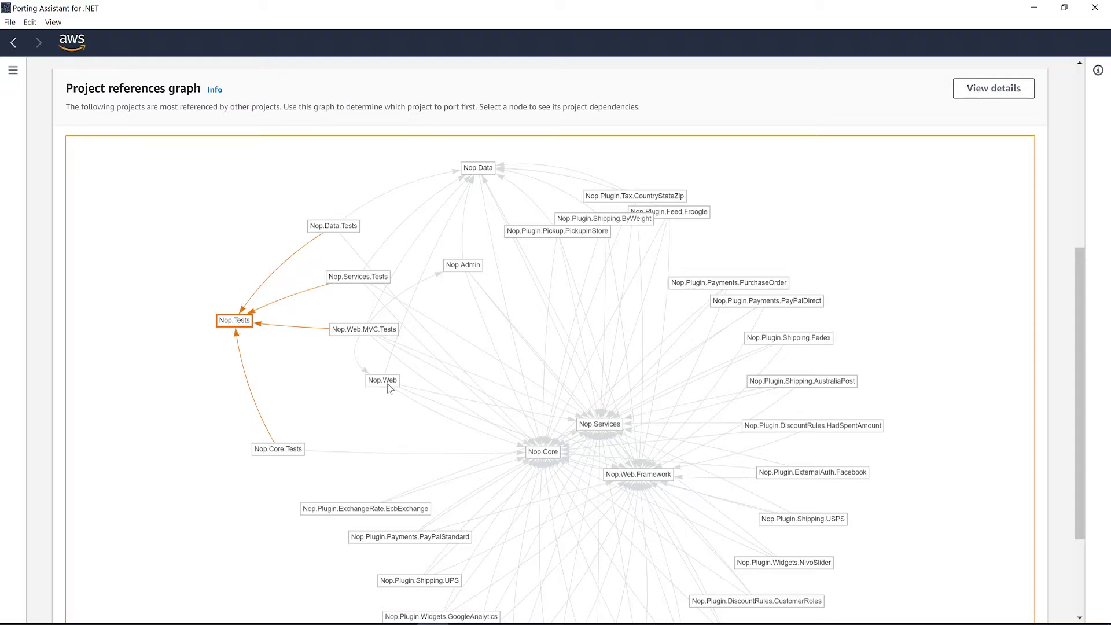
Highlight the references of Nop.Web, Nop.Data, Nop.Core and Nop.Services in the graph
{"action": "left_click", "coordinate": [382, 379]}
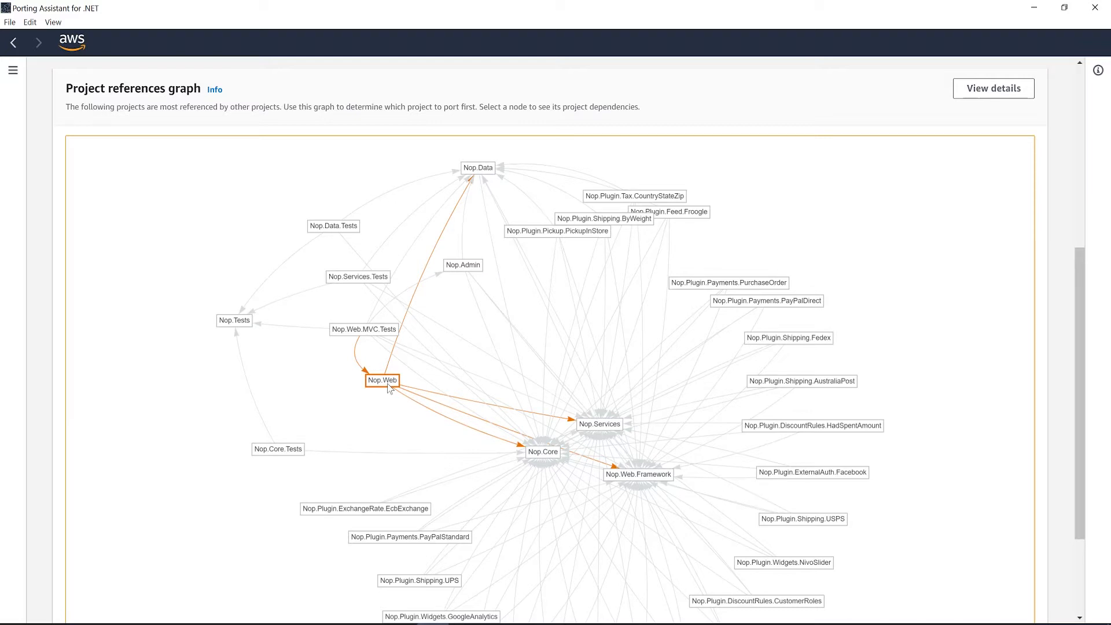
{"action": "mouse_move", "coordinate": [481, 173]}
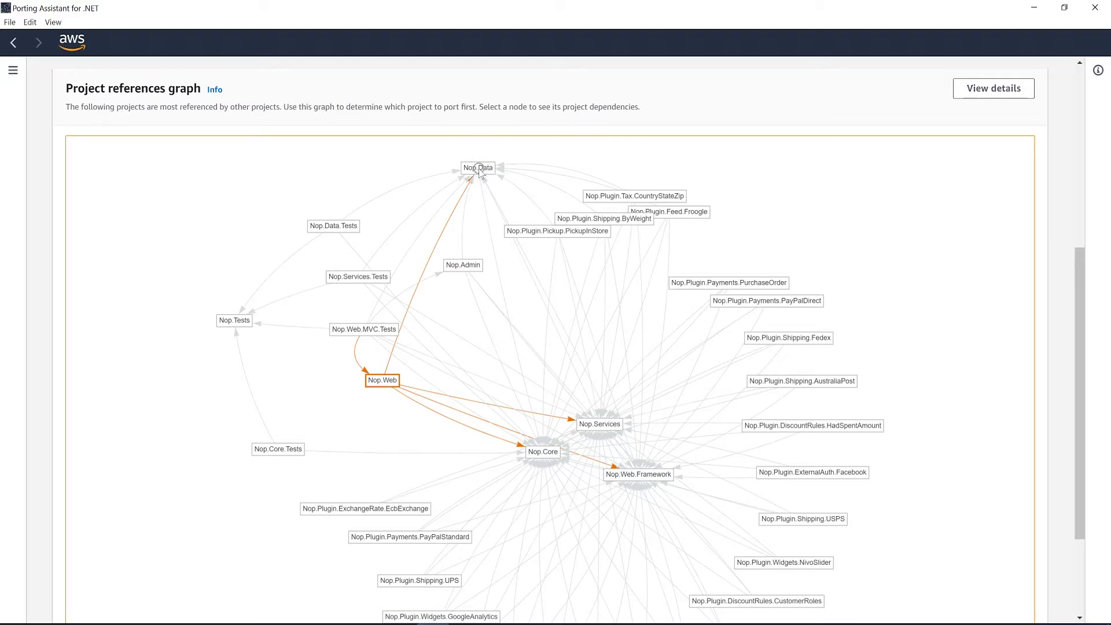
{"action": "left_click", "coordinate": [477, 168]}
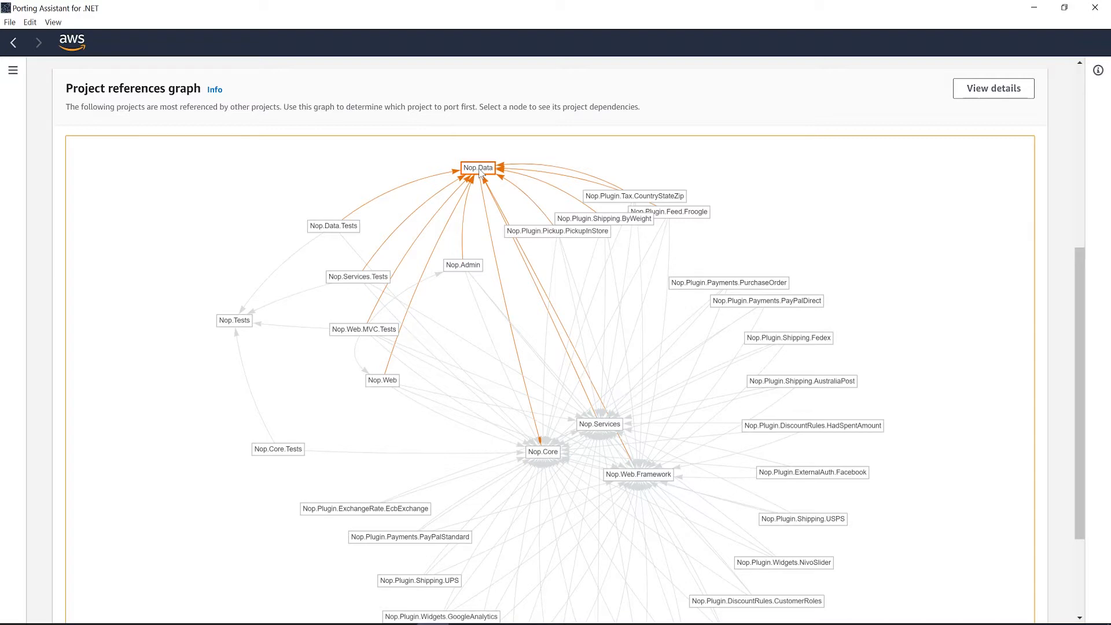
{"action": "left_click", "coordinate": [542, 452]}
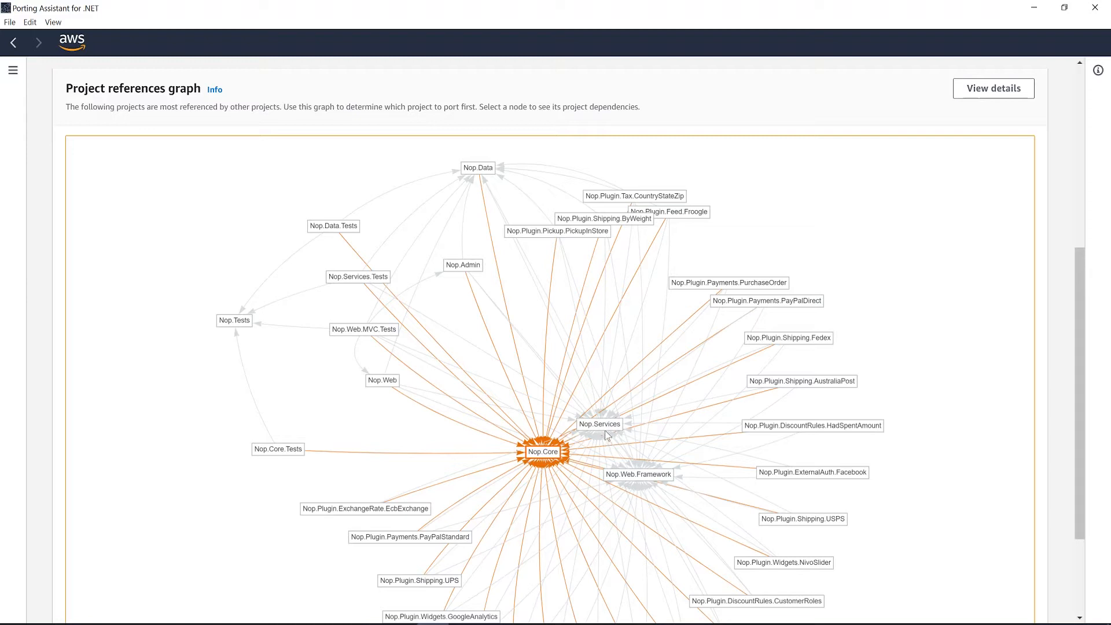
{"action": "left_click", "coordinate": [598, 423]}
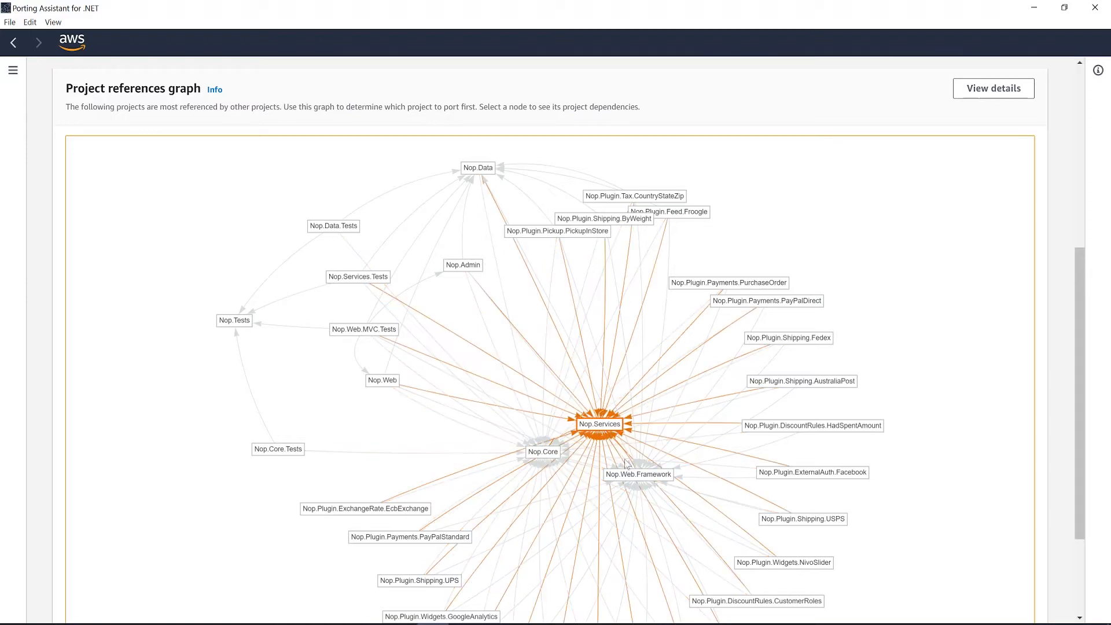
{"action": "left_click", "coordinate": [636, 474]}
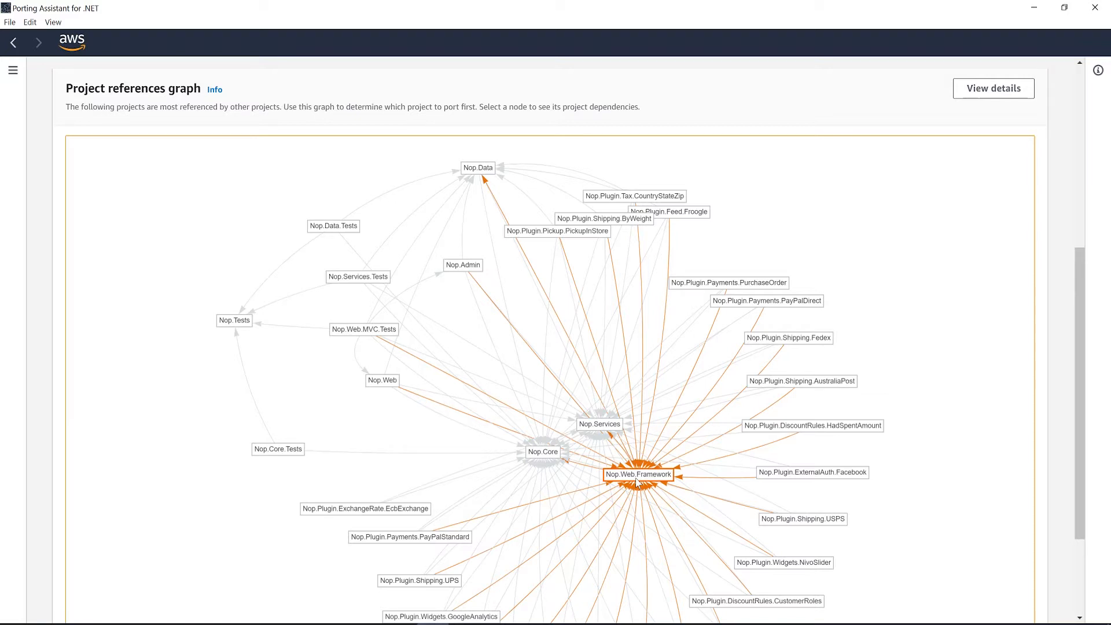
{"action": "scroll", "scroll_direction": "up", "scroll_amount": 3}
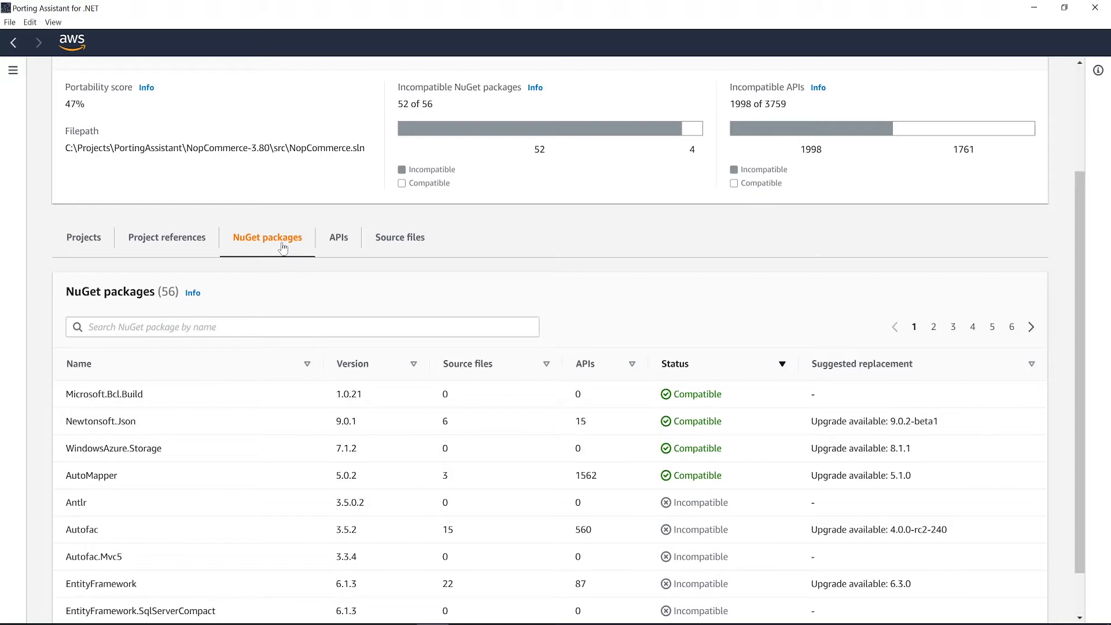
{"action": "mouse_move", "coordinate": [339, 237]}
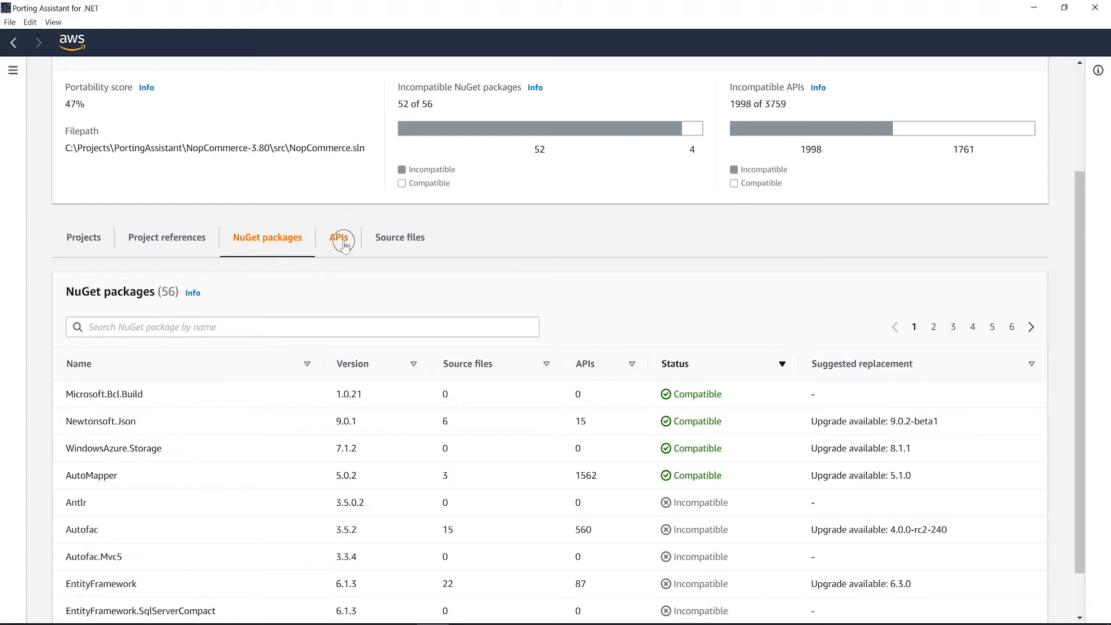
View NopCommerce.sln's 3,759 APIs with their packages, call counts and compatibility status
{"action": "left_click", "coordinate": [339, 236]}
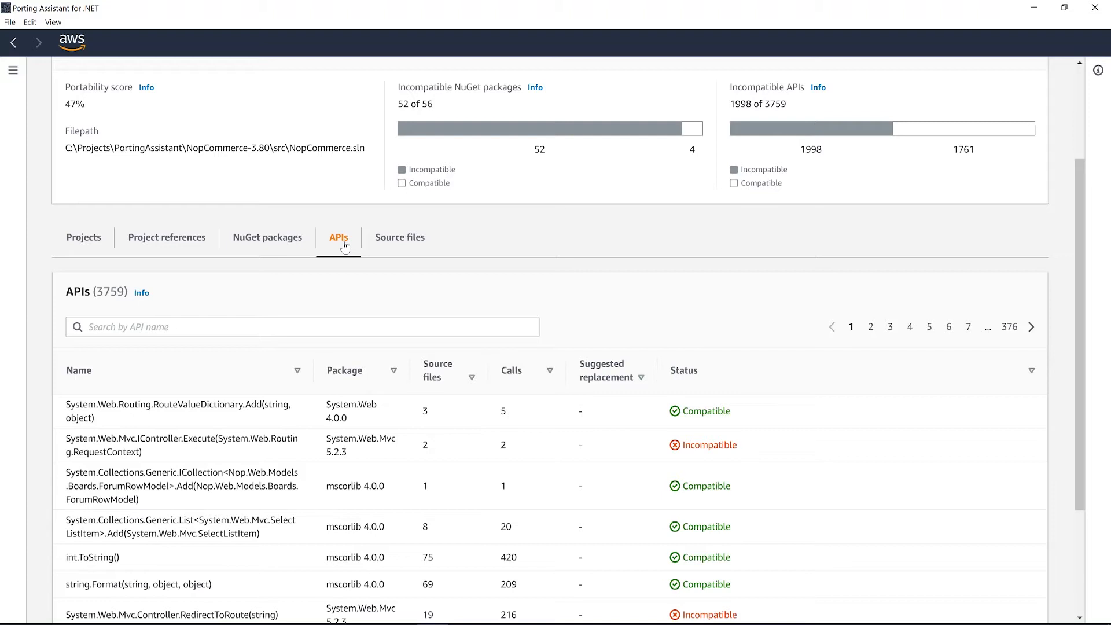
{"action": "mouse_move", "coordinate": [399, 237]}
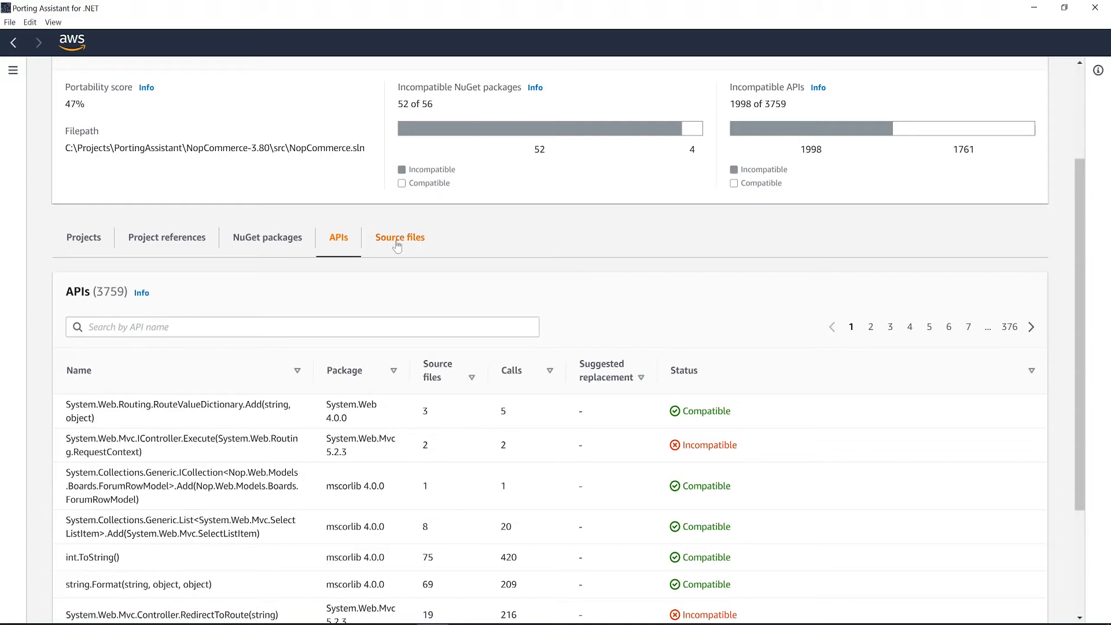
View the solution's 1,706 source files, then return to the 35-project list
{"action": "left_click", "coordinate": [399, 236]}
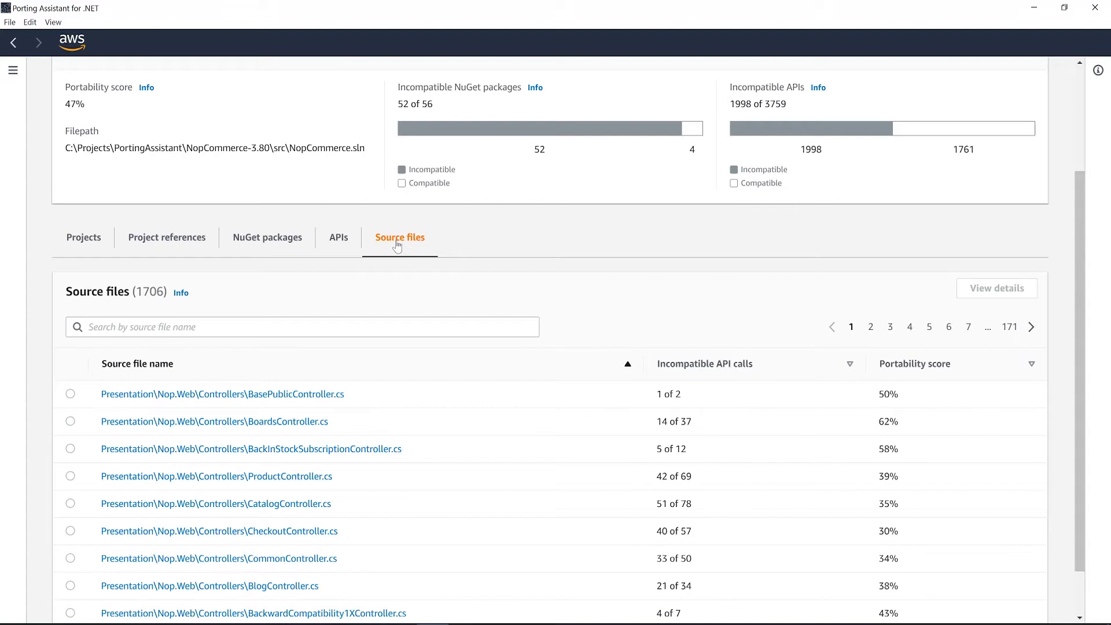
{"action": "left_click", "coordinate": [84, 238]}
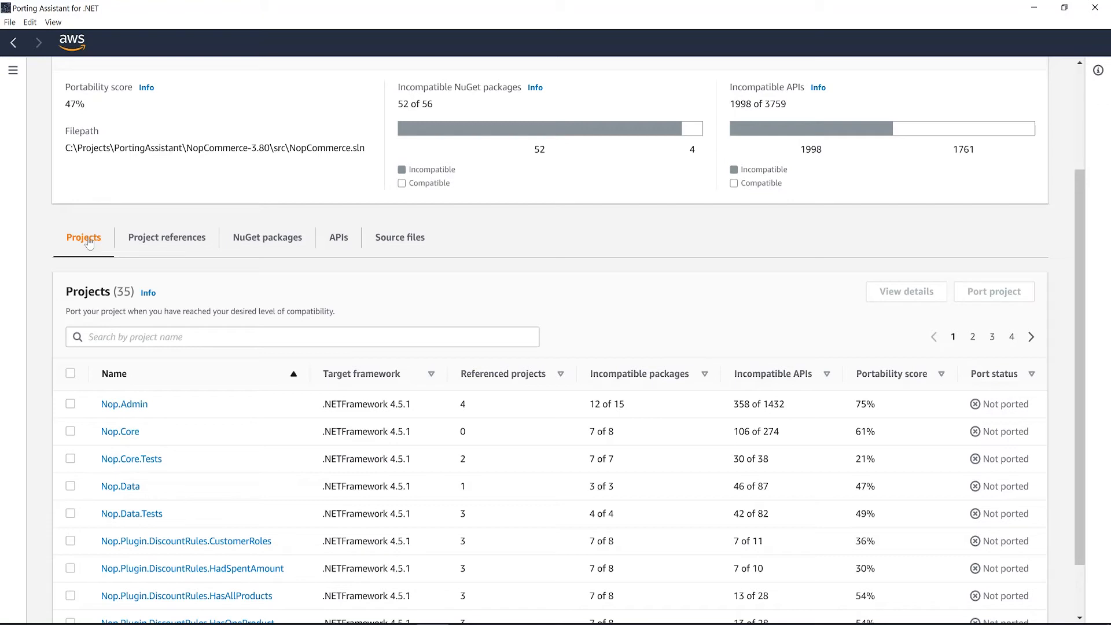
Open Nop.Core's assessment past its 8 NuGet packages and show its 278 source files
{"action": "left_click", "coordinate": [71, 430]}
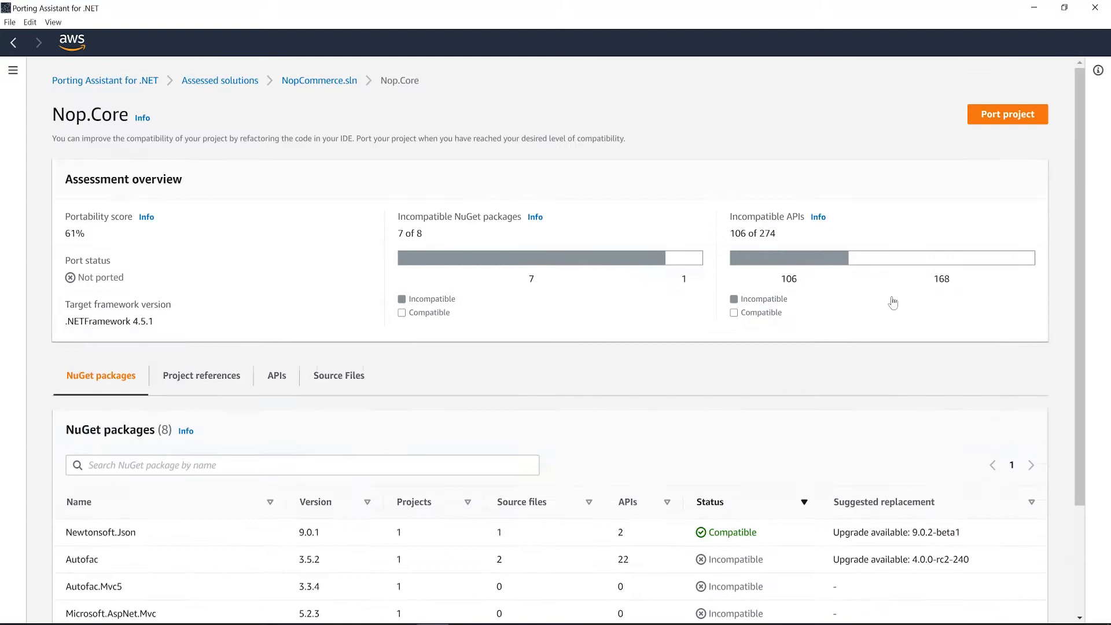
{"action": "scroll", "scroll_direction": "down", "scroll_amount": 3}
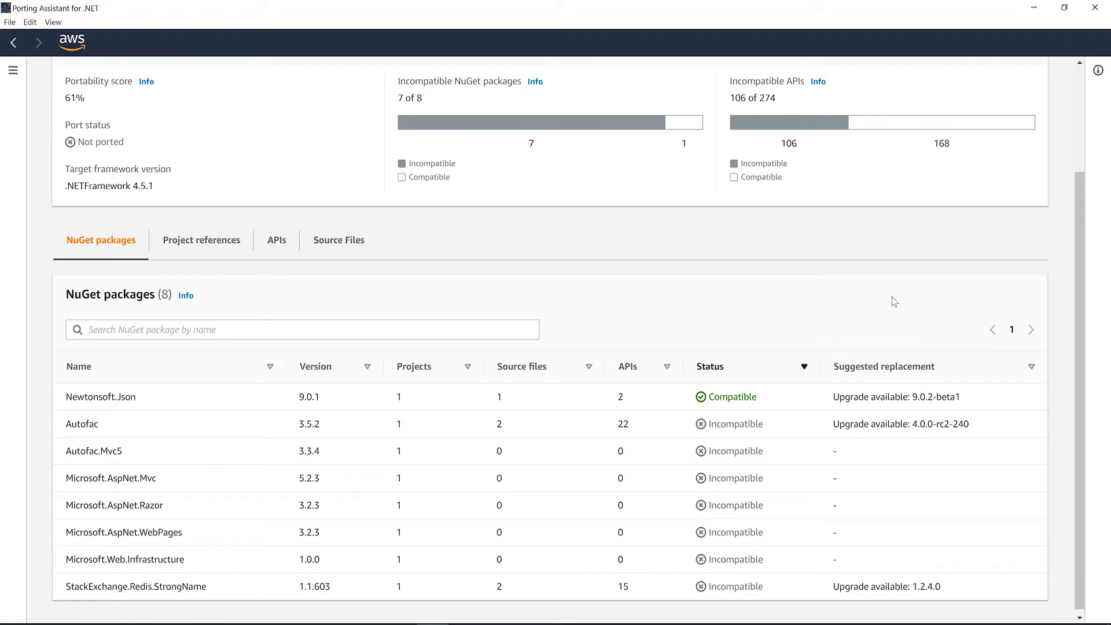
{"action": "left_click", "coordinate": [339, 240]}
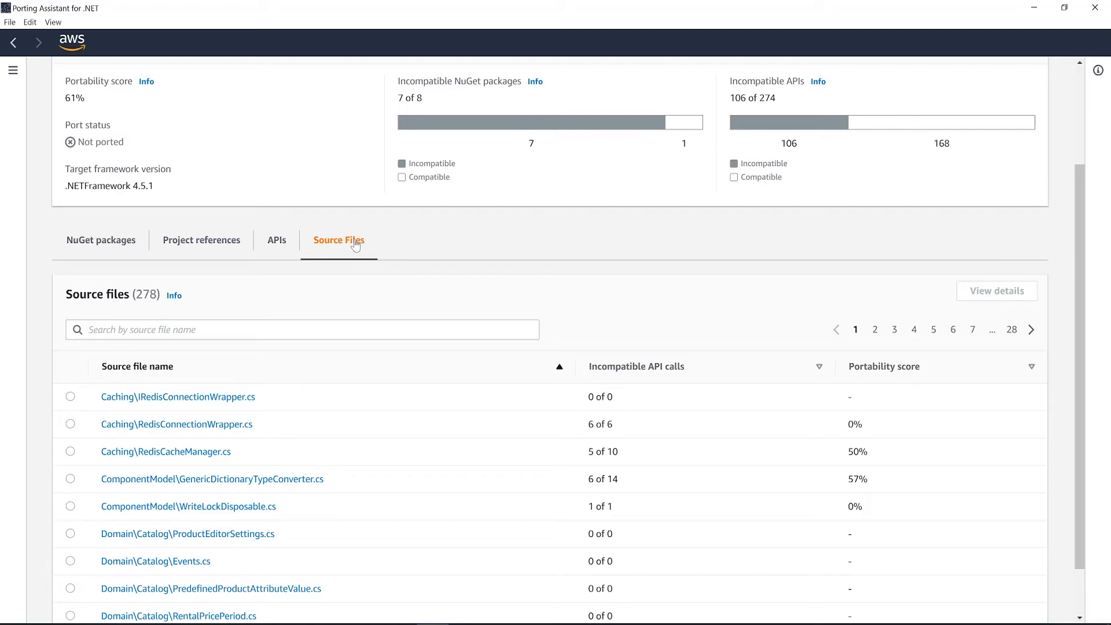
Sort Nop.Core's source files by incompatible API calls so NopEngine.cs comes first
{"action": "left_click", "coordinate": [818, 366]}
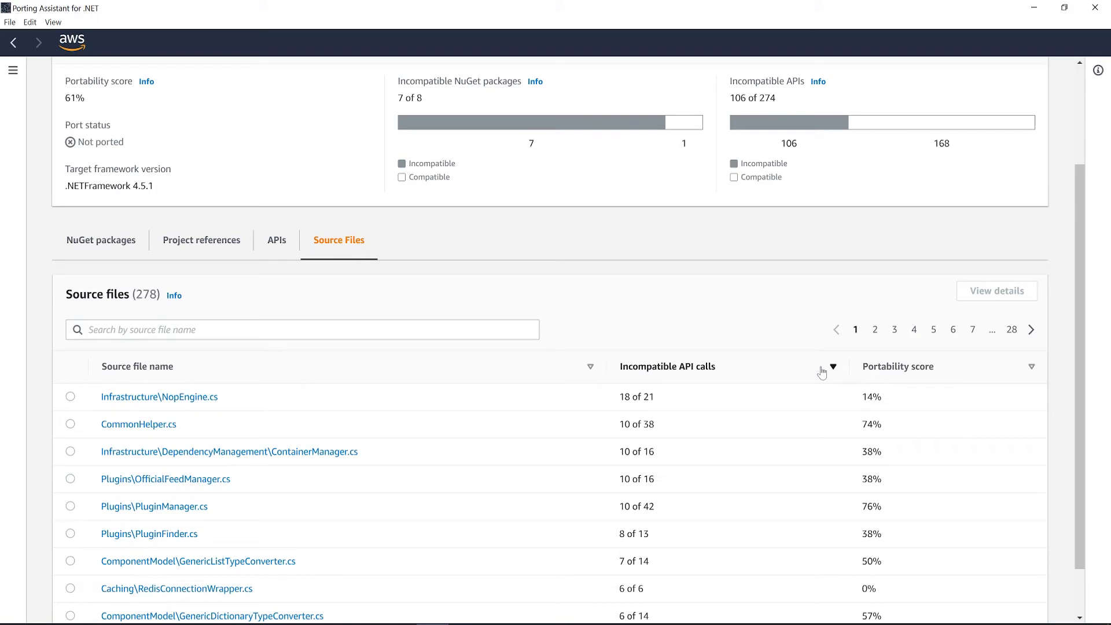
{"action": "mouse_move", "coordinate": [158, 396]}
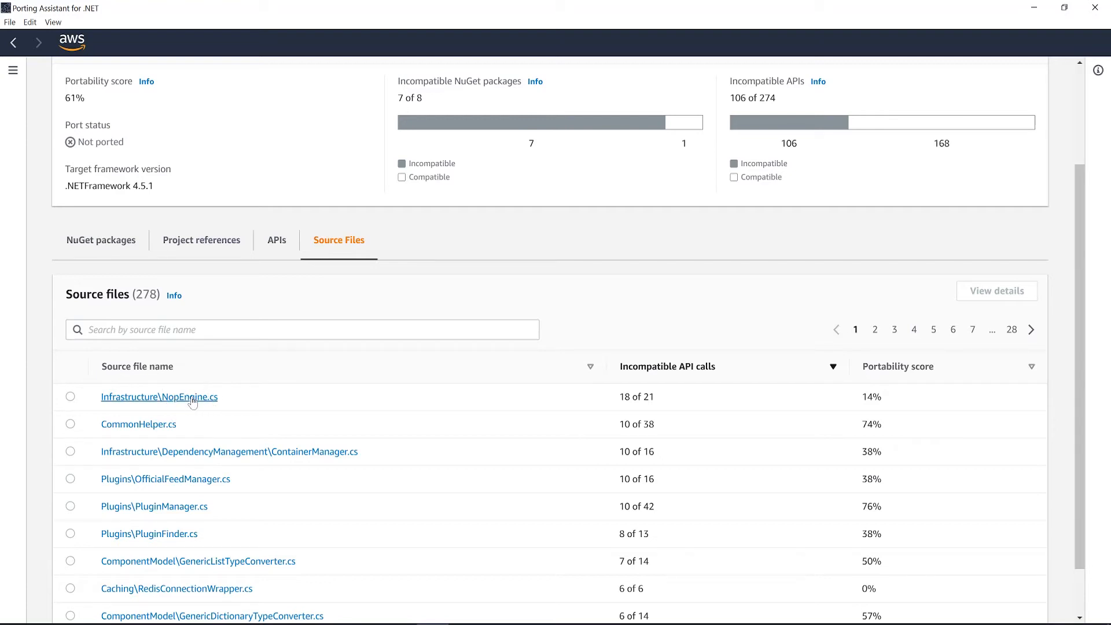
Review NopEngine.cs's flagged incompatible method invocations and the Autofac replacement strategy notes
{"action": "left_click", "coordinate": [158, 395]}
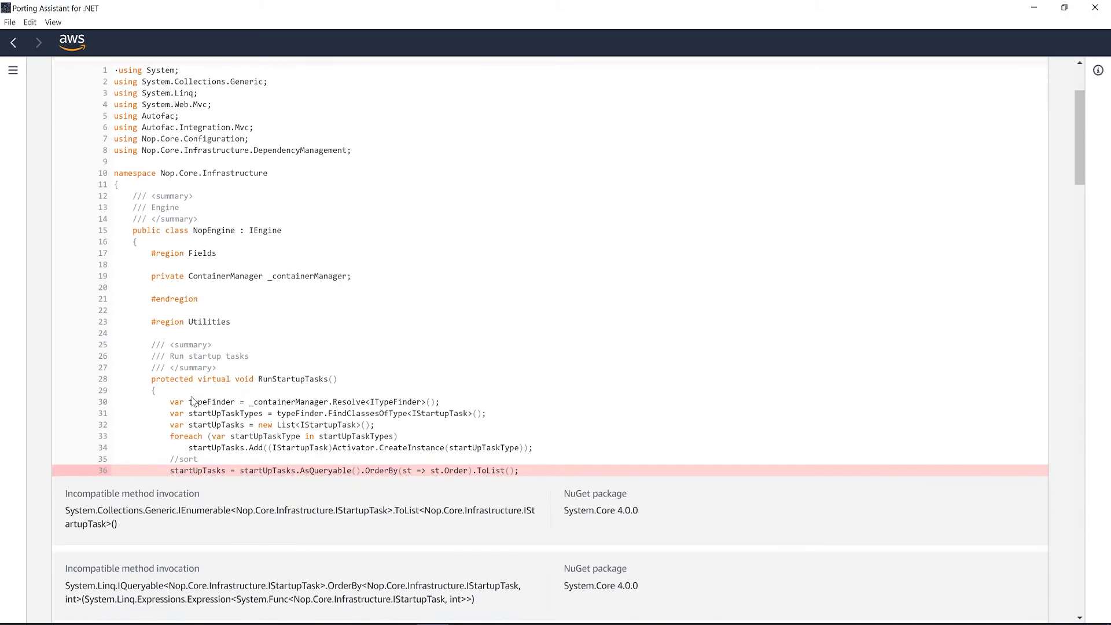
{"action": "scroll", "scroll_direction": "down", "scroll_amount": 3}
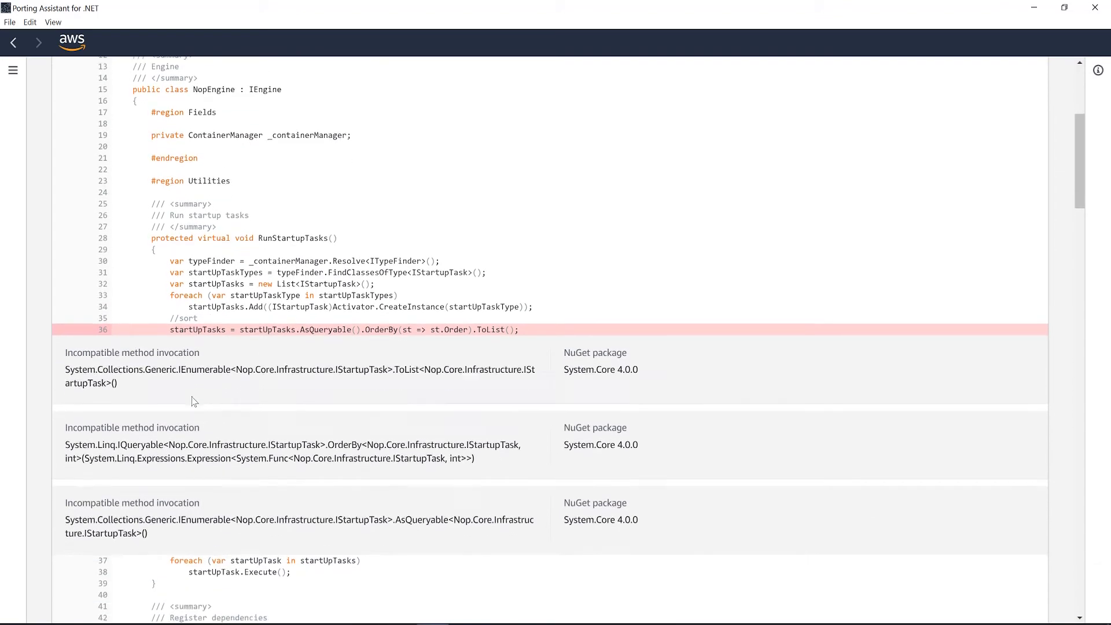
{"action": "scroll", "scroll_direction": "down", "scroll_amount": 3}
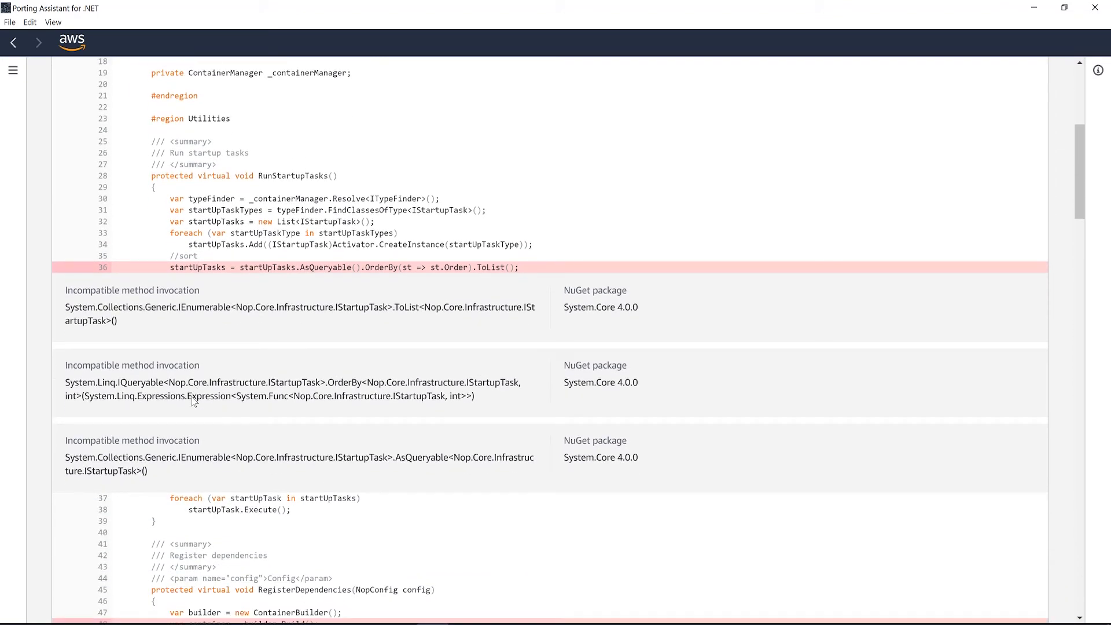
{"action": "scroll", "scroll_direction": "down", "scroll_amount": 3}
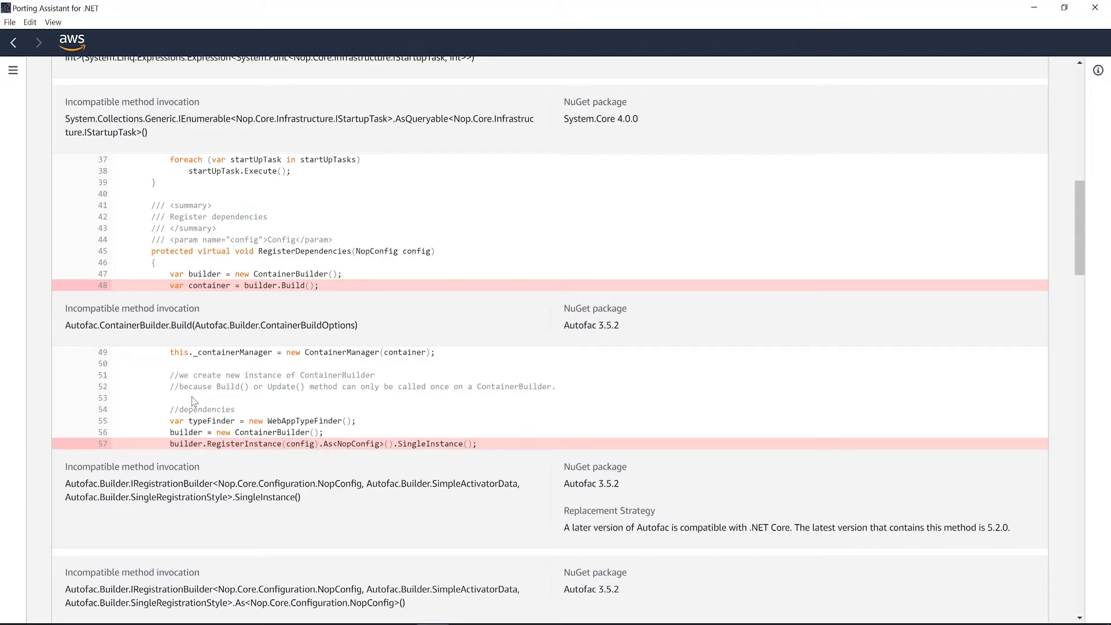
{"action": "mouse_move", "coordinate": [173, 440]}
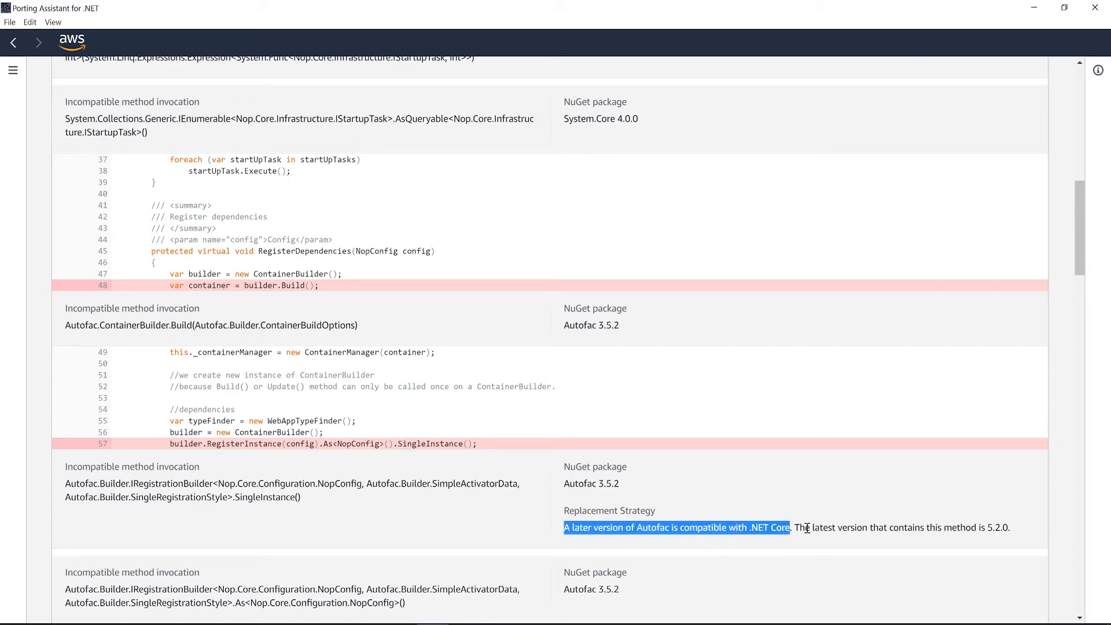
{"action": "left_click", "coordinate": [801, 527]}
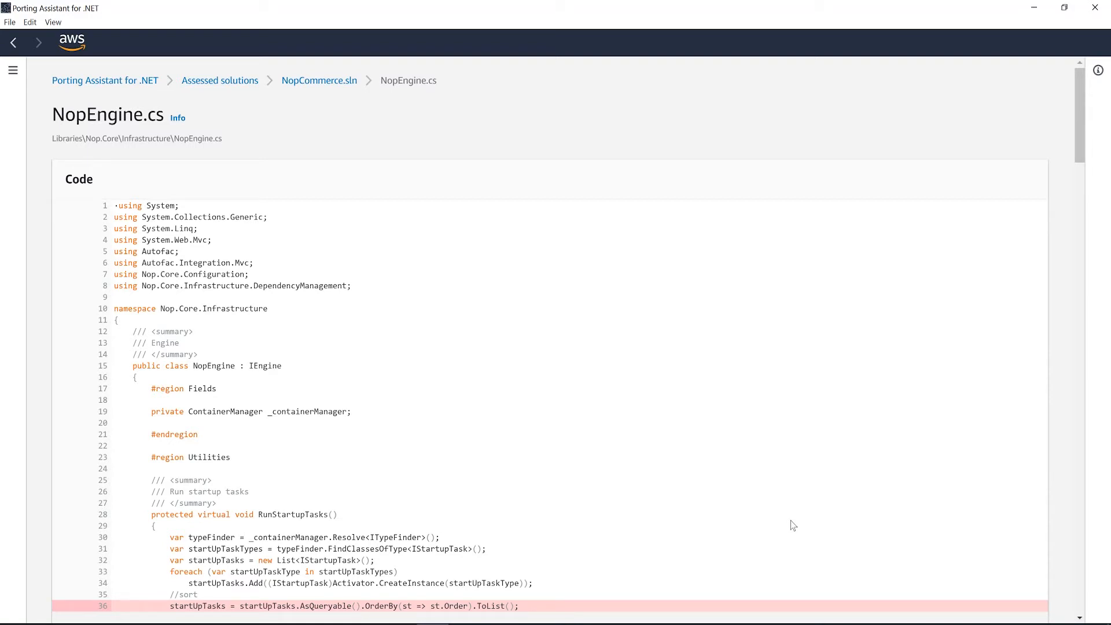
Return to NopCommerce.sln, select Nop.Core and start porting it, reaching the save-method prompt
{"action": "left_click", "coordinate": [320, 80]}
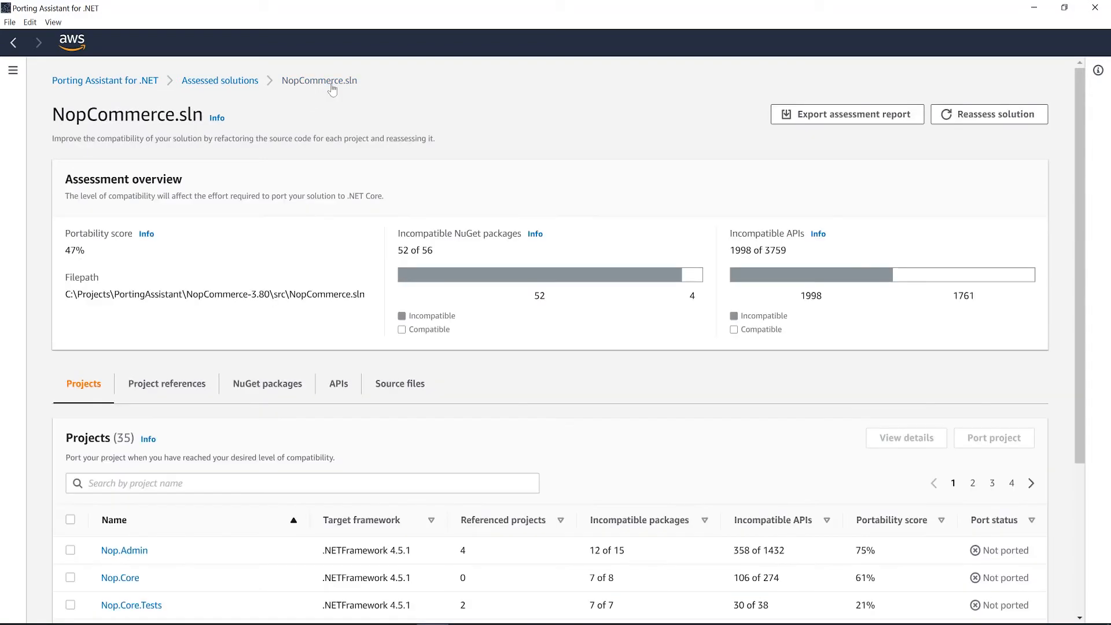
{"action": "scroll", "scroll_direction": "down", "scroll_amount": 3}
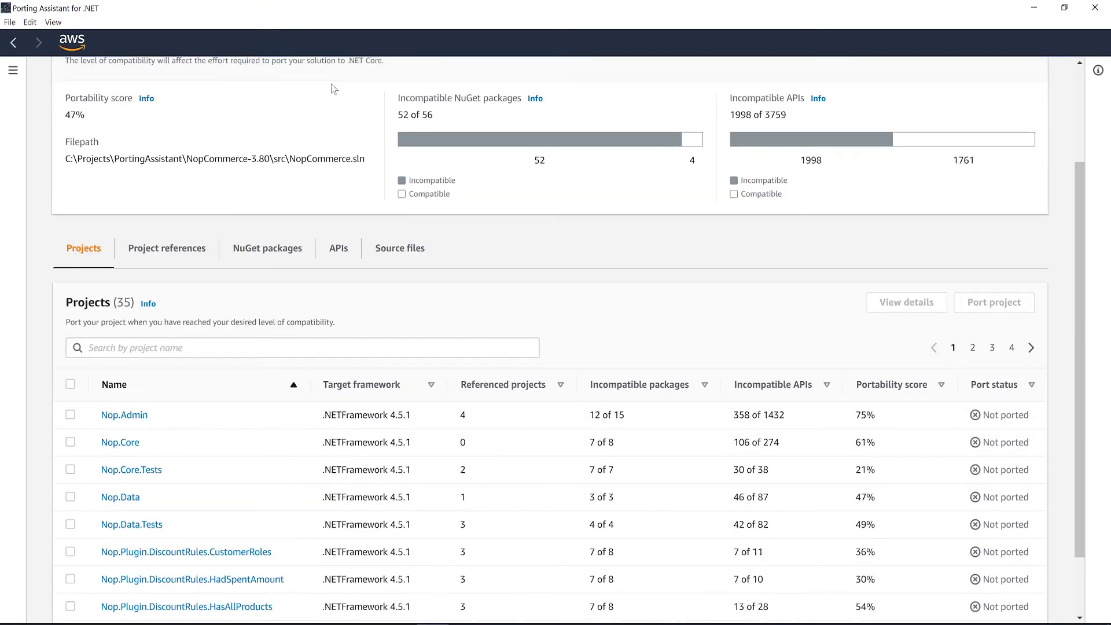
{"action": "left_click", "coordinate": [71, 441]}
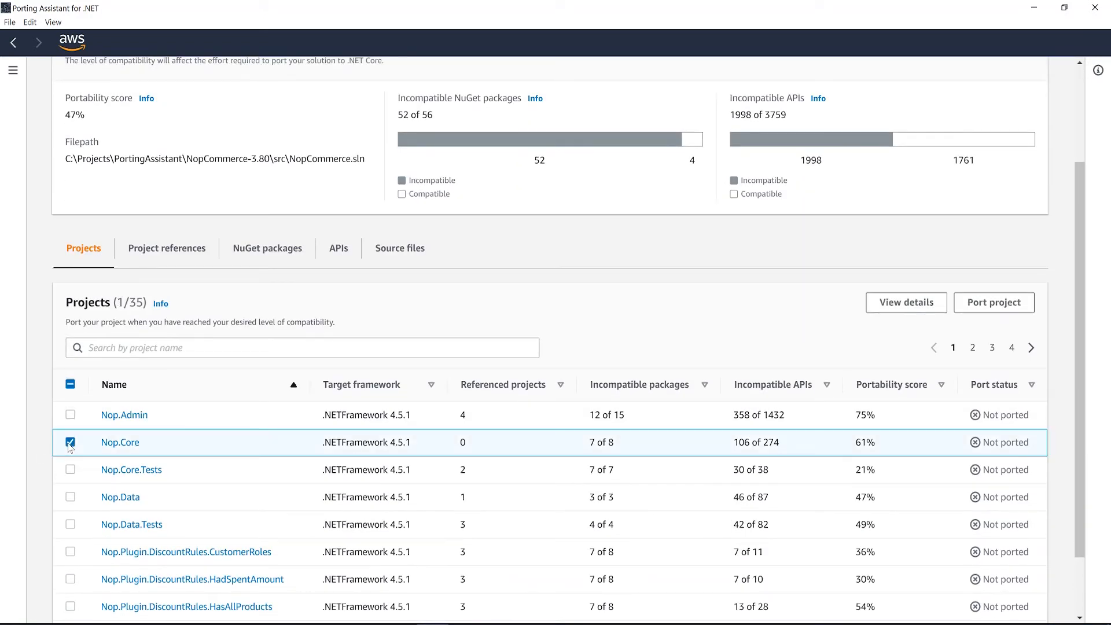
{"action": "left_click", "coordinate": [993, 302]}
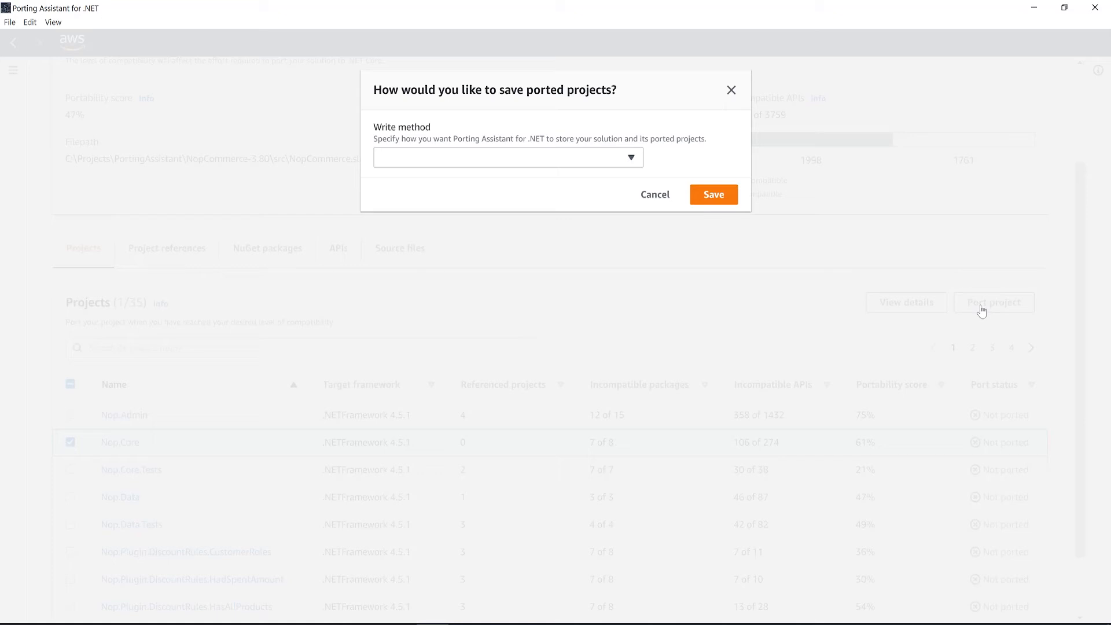
Set the write method to Modify source in place instead of Copy to new location and save
{"action": "left_click", "coordinate": [630, 158]}
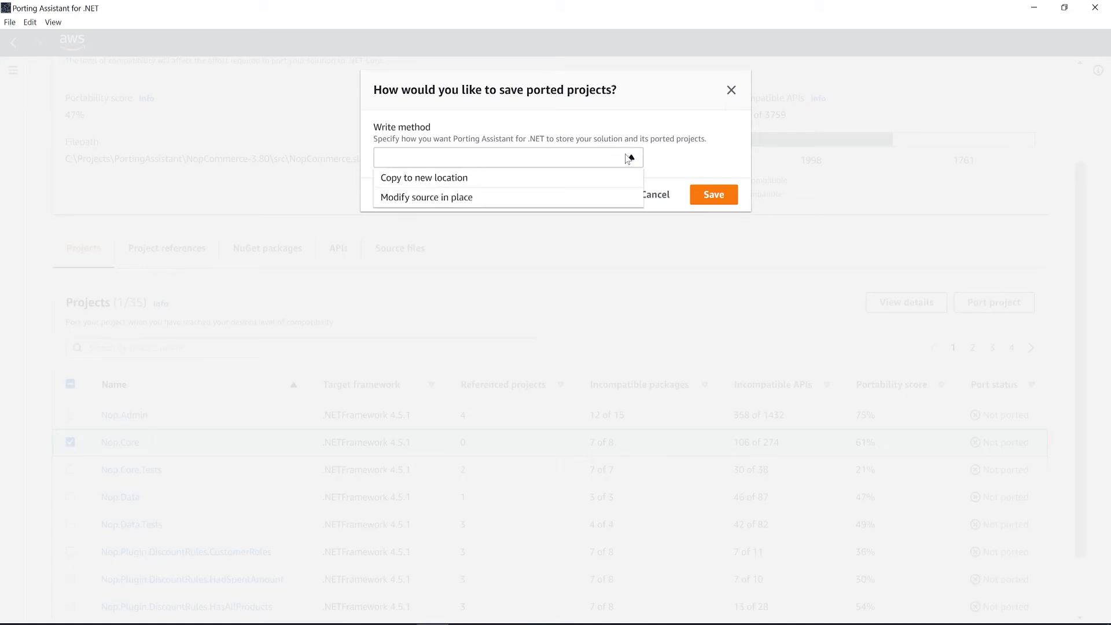
{"action": "left_click", "coordinate": [424, 177]}
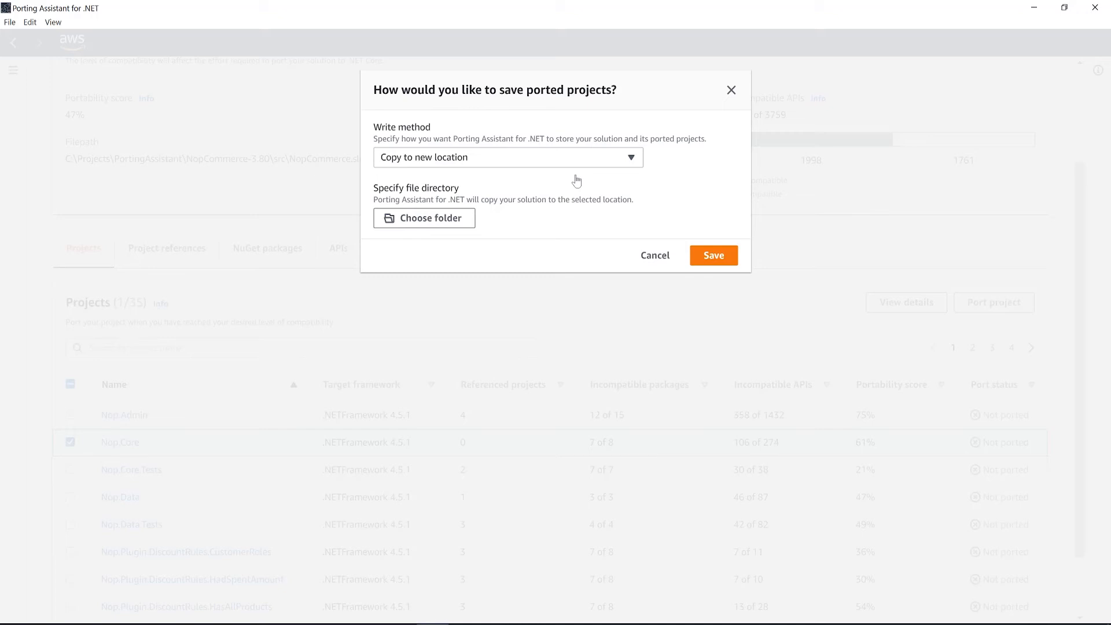
{"action": "left_click", "coordinate": [507, 157]}
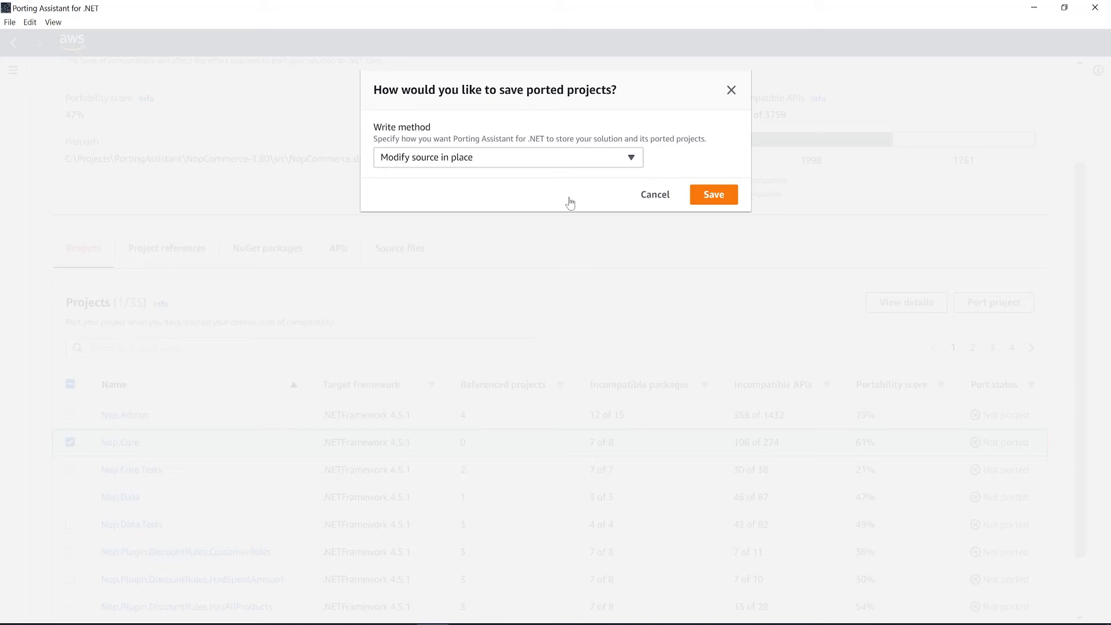
{"action": "left_click", "coordinate": [713, 194]}
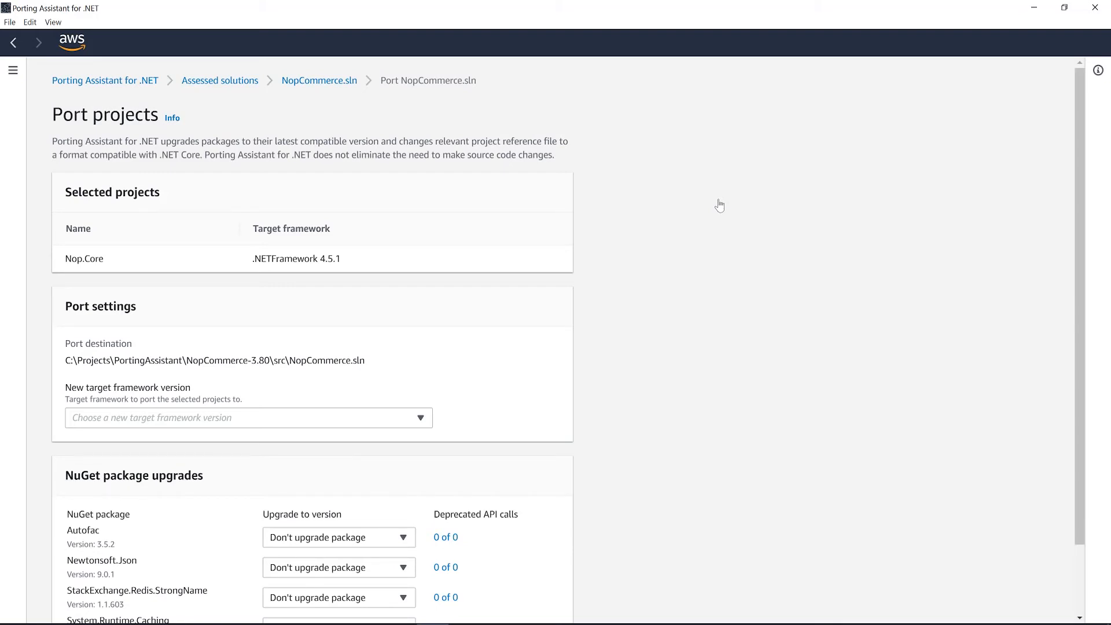
Target .NETCoreApp 3.1.0, upgrade Autofac to 5.2.0 and list its 19 of 22 deprecated API calls
{"action": "left_click", "coordinate": [247, 417]}
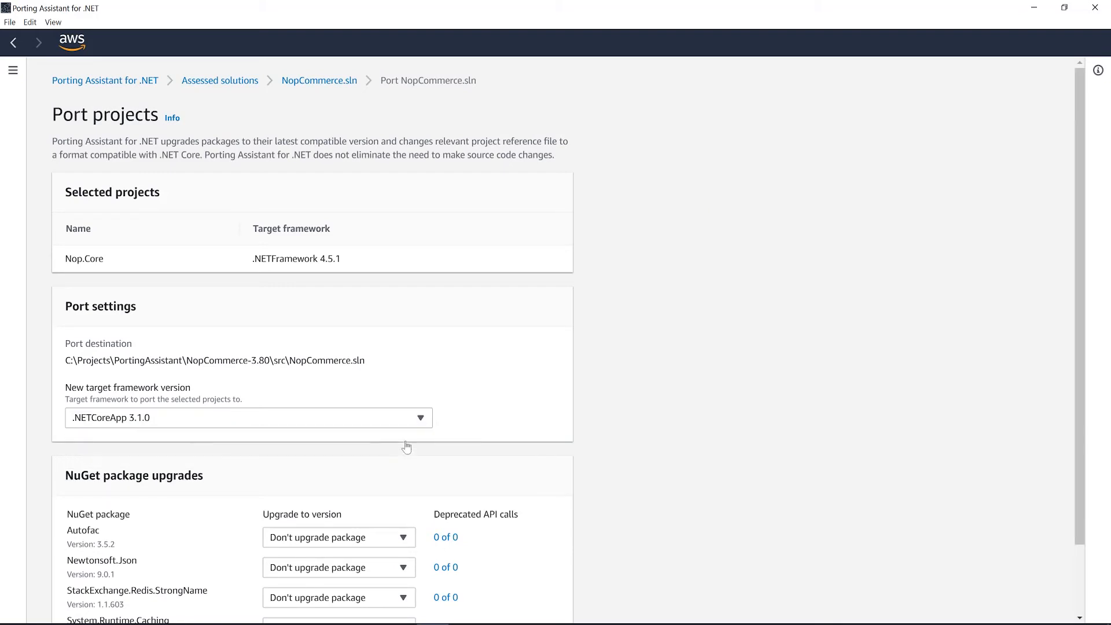
{"action": "scroll", "scroll_direction": "down", "scroll_amount": 3}
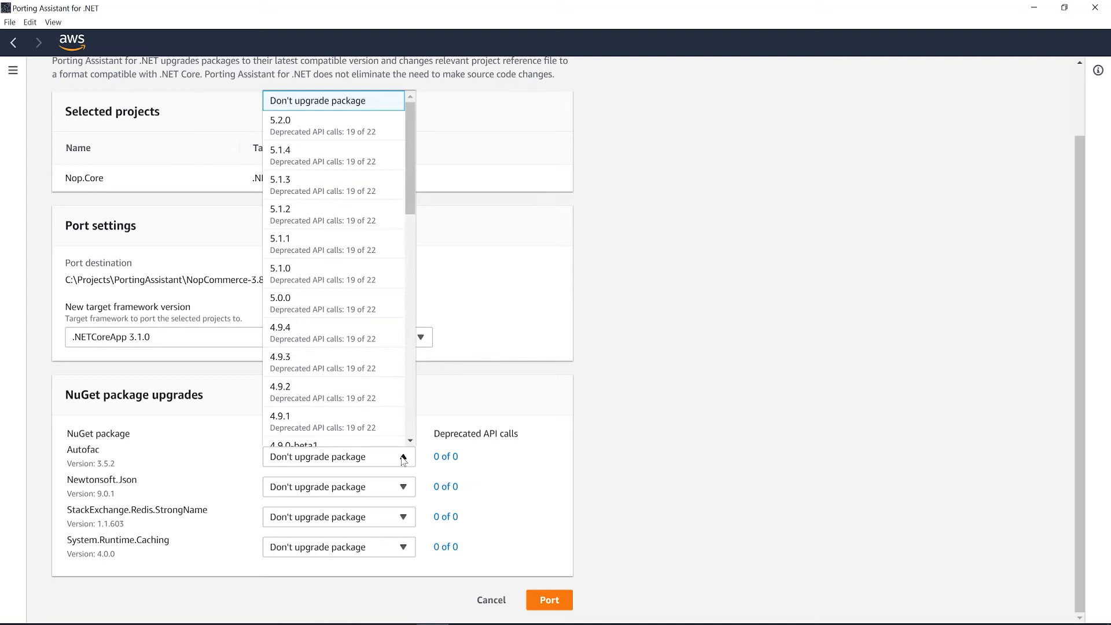
{"action": "left_click", "coordinate": [279, 119]}
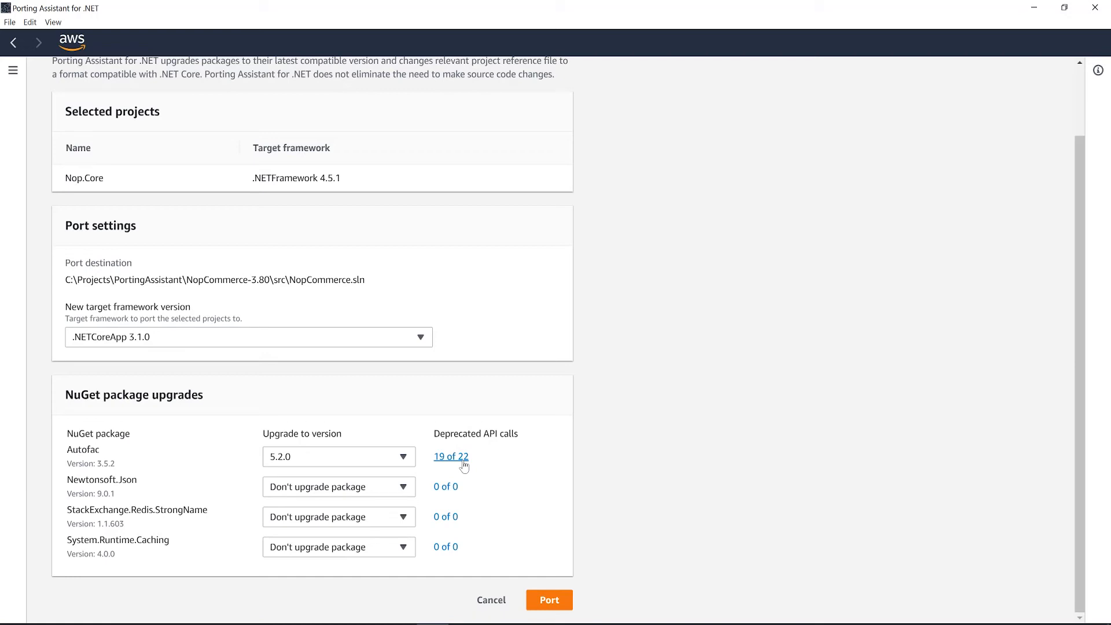
{"action": "left_click", "coordinate": [450, 456]}
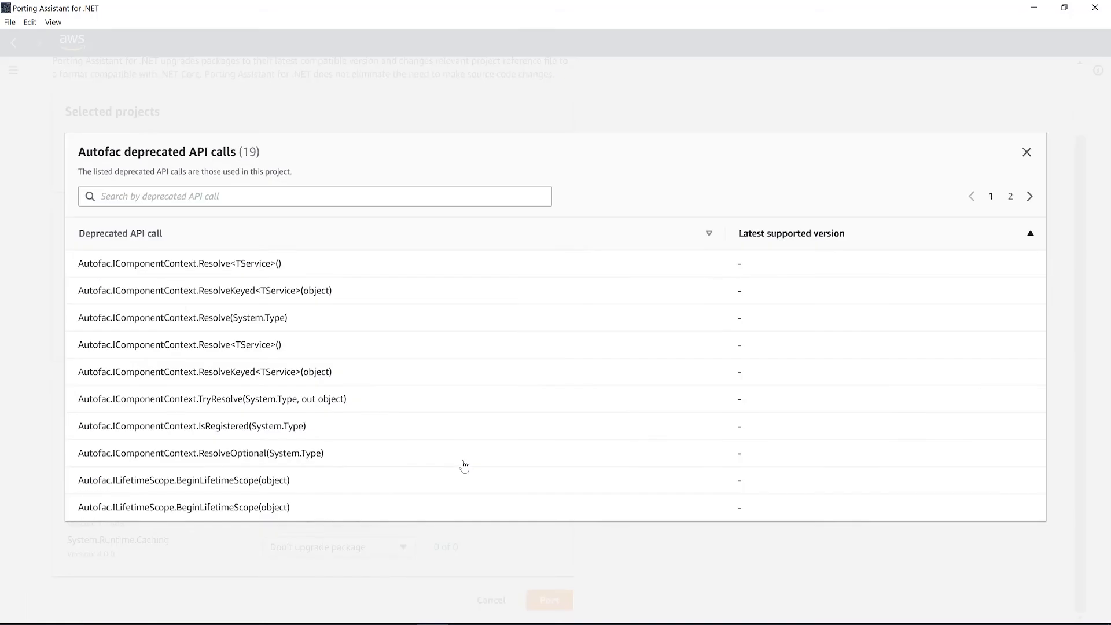
{"action": "mouse_move", "coordinate": [1026, 152]}
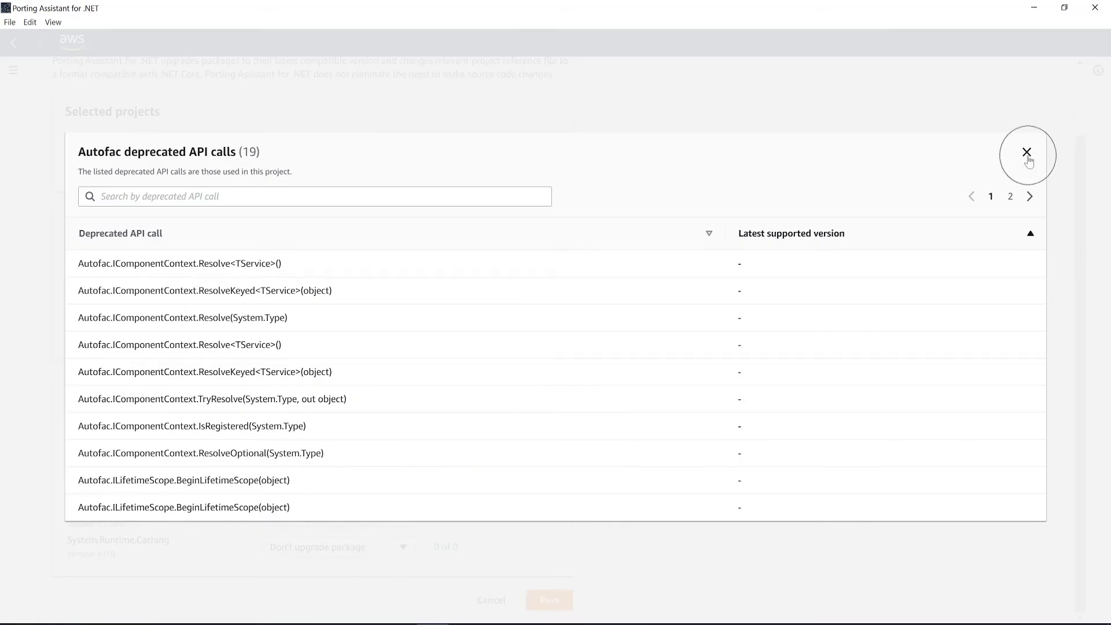
Close the Autofac deprecated API list and port Nop.Core with the chosen settings
{"action": "left_click", "coordinate": [1026, 153]}
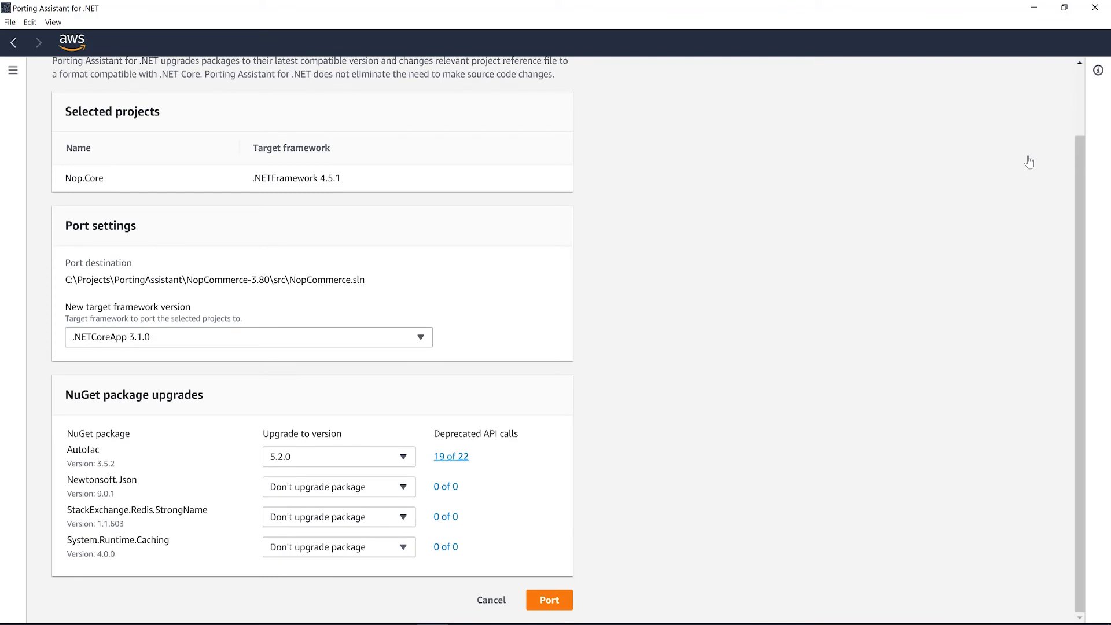
{"action": "left_click", "coordinate": [548, 600]}
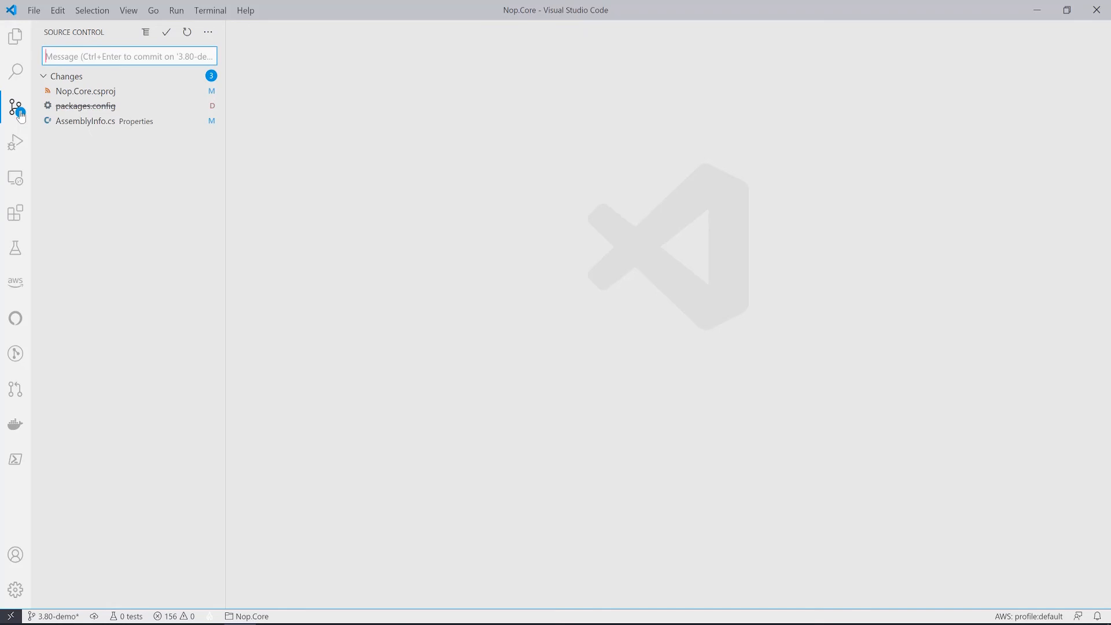
Review the Nop.Core.csproj diff targeting netcoreapp3.1 with Autofac 5.2.0 in VS Code
{"action": "left_click", "coordinate": [87, 91]}
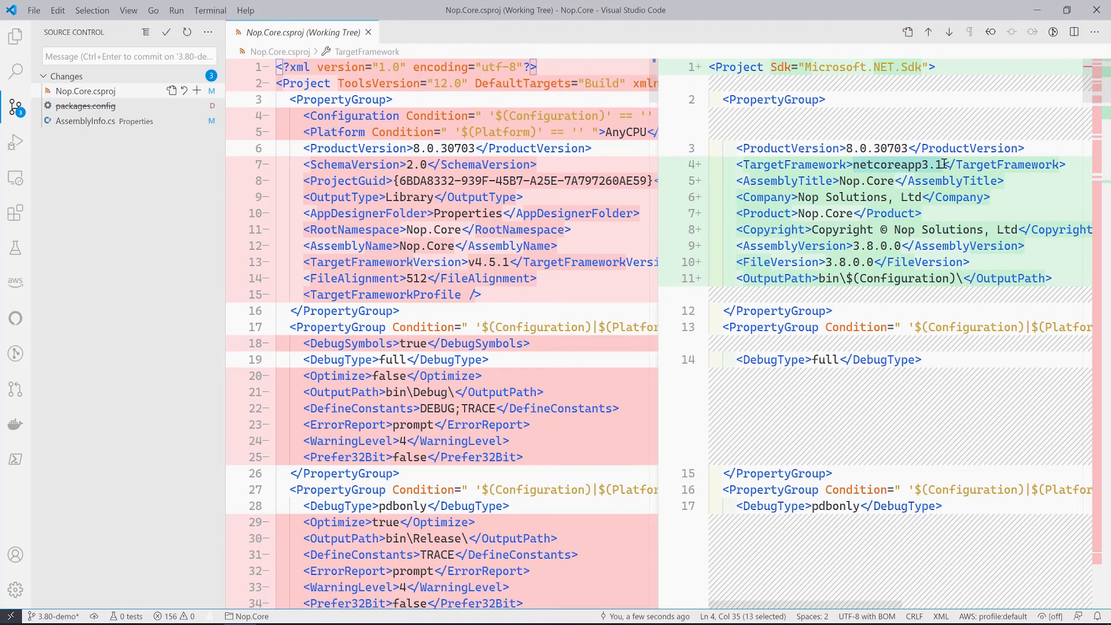
{"action": "scroll", "scroll_direction": "down", "scroll_amount": 3}
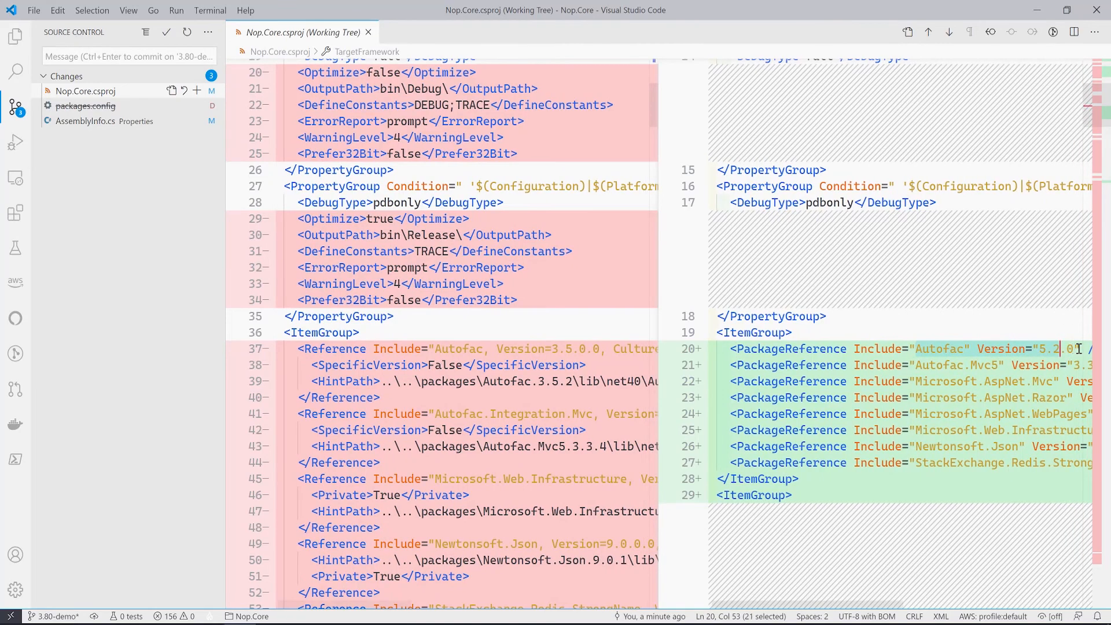
{"action": "scroll", "scroll_direction": "down", "scroll_amount": 3}
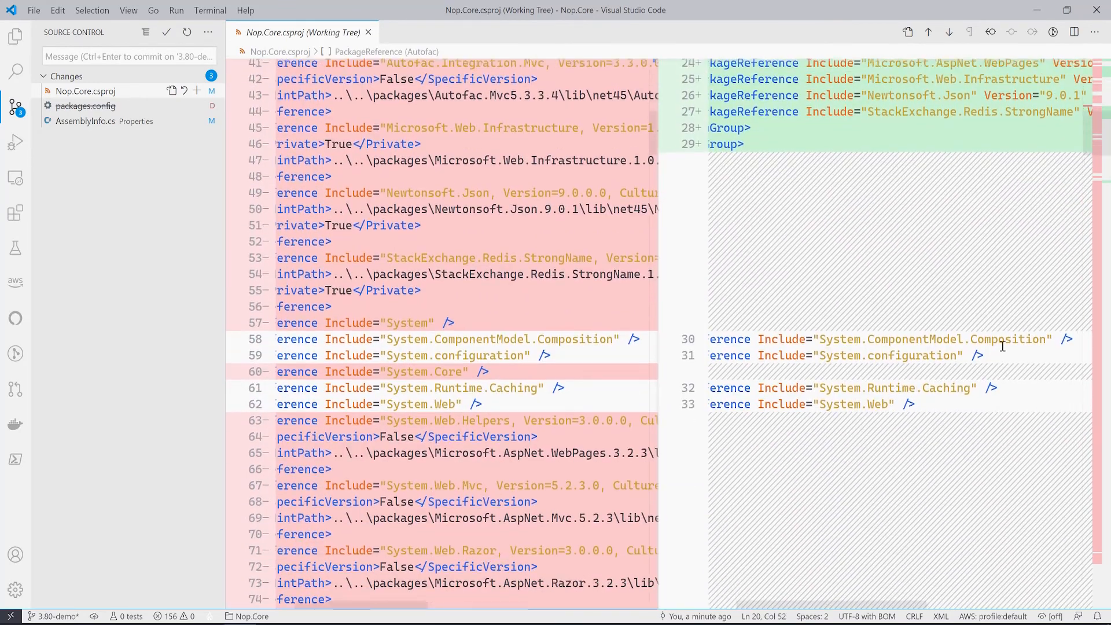
{"action": "scroll", "scroll_direction": "down", "scroll_amount": 3}
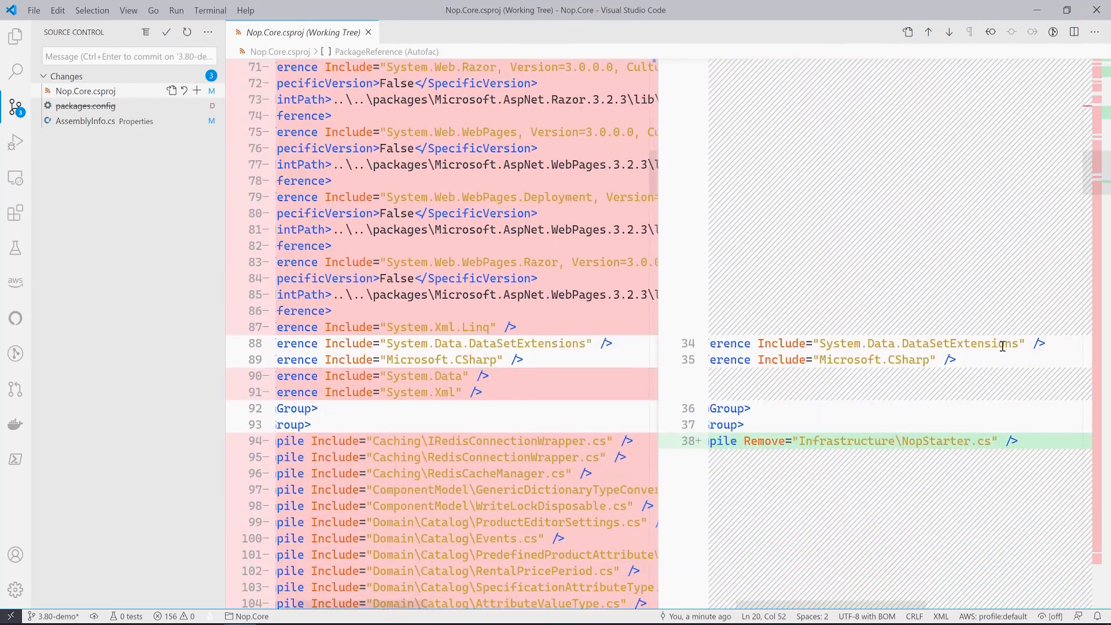
{"action": "scroll", "scroll_direction": "down", "scroll_amount": 3}
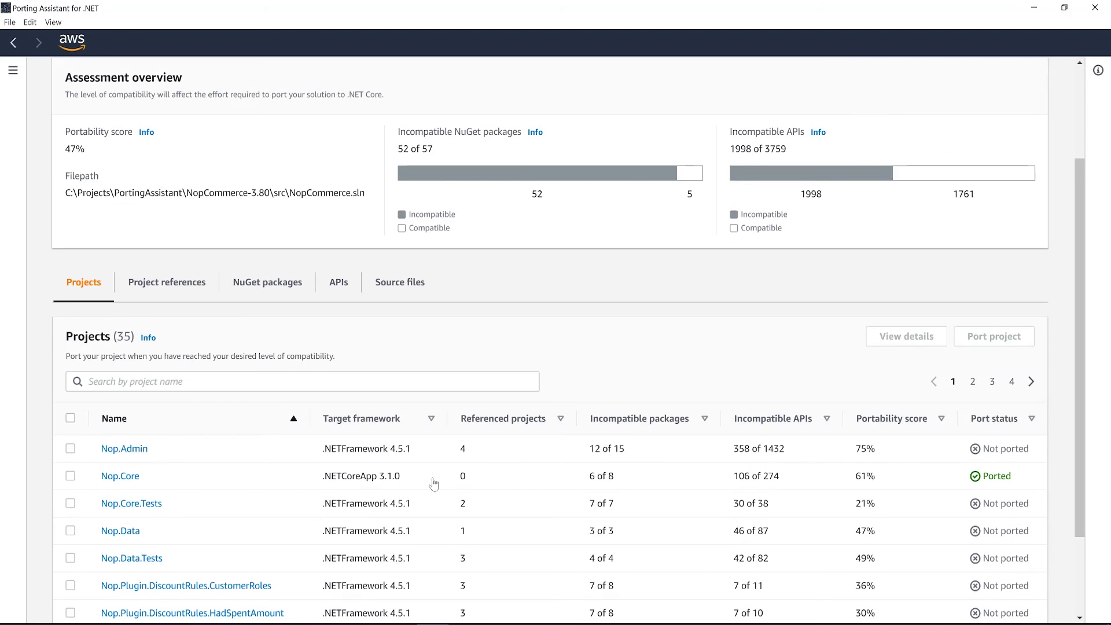
{"action": "mouse_move", "coordinate": [71, 475]}
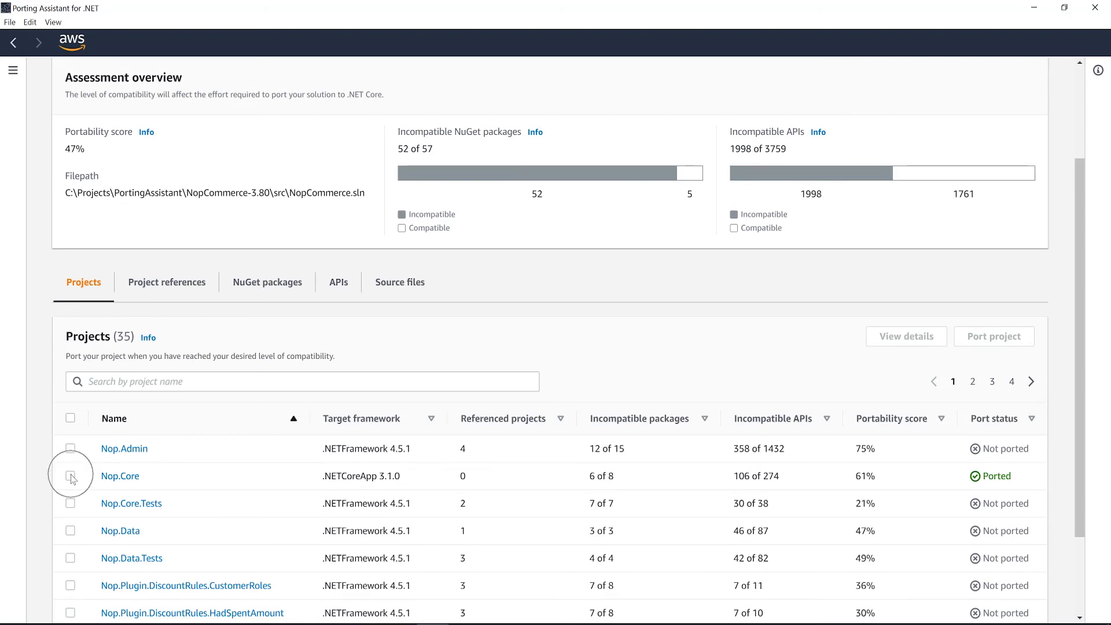
Select the ported Nop.Core project targeting .NETCoreApp 3.1.0 in the Projects table
{"action": "left_click", "coordinate": [70, 476]}
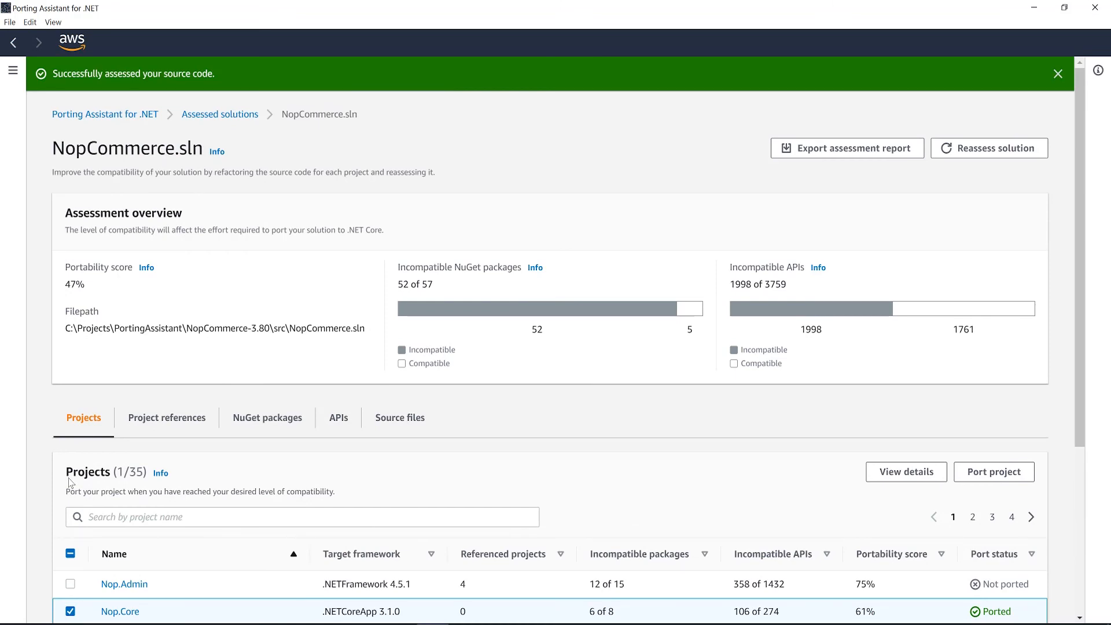
Export the assessment report with file name 'report', producing report.zip in the PortingAssistant folder
{"action": "left_click", "coordinate": [846, 148]}
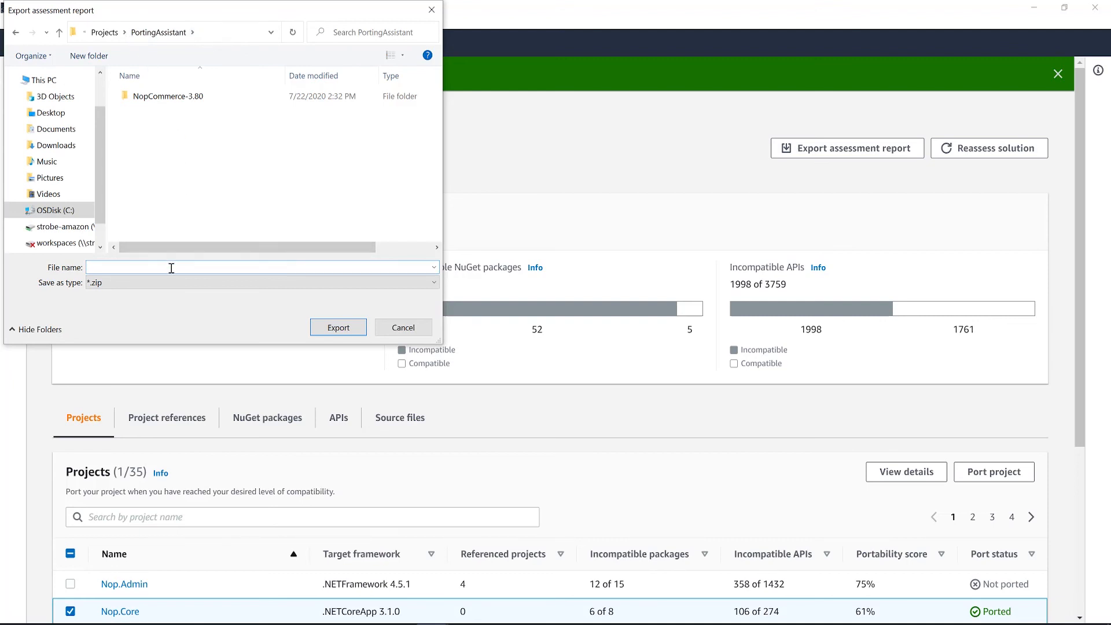
{"action": "type", "text": "report"}
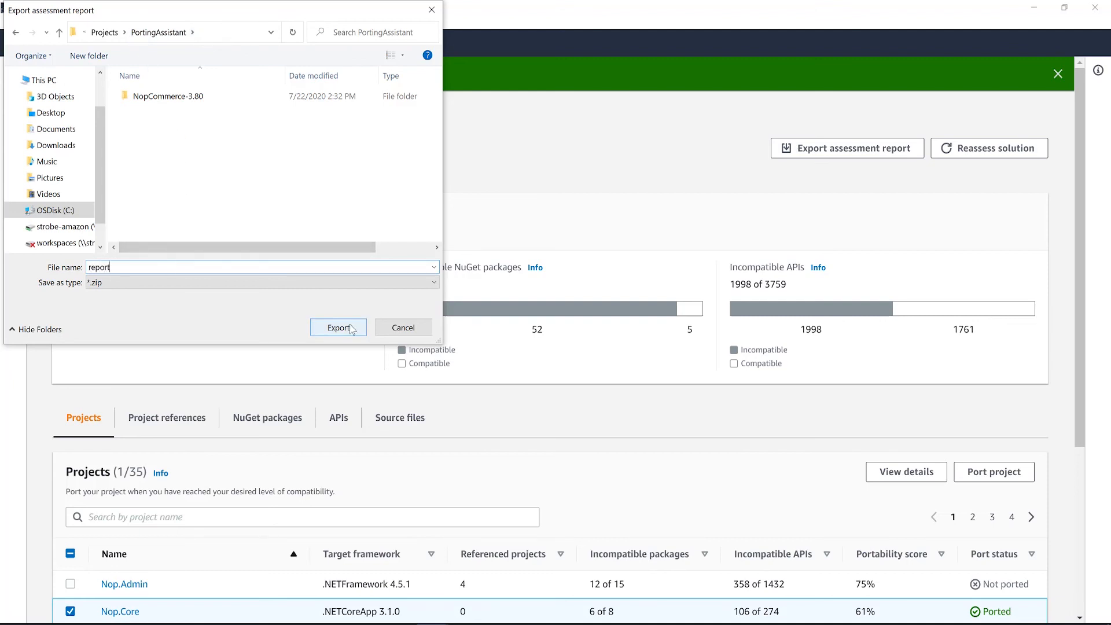
{"action": "left_click", "coordinate": [337, 327]}
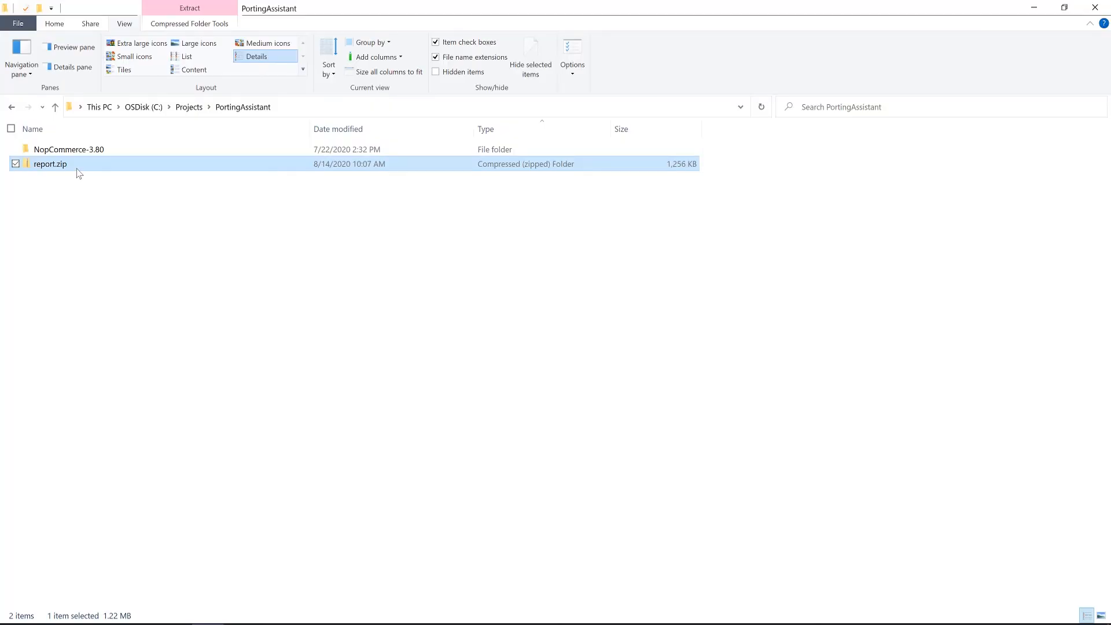
Open report.zip and launch nugetPackages.csv from it in Excel
{"action": "double_click", "coordinate": [50, 163]}
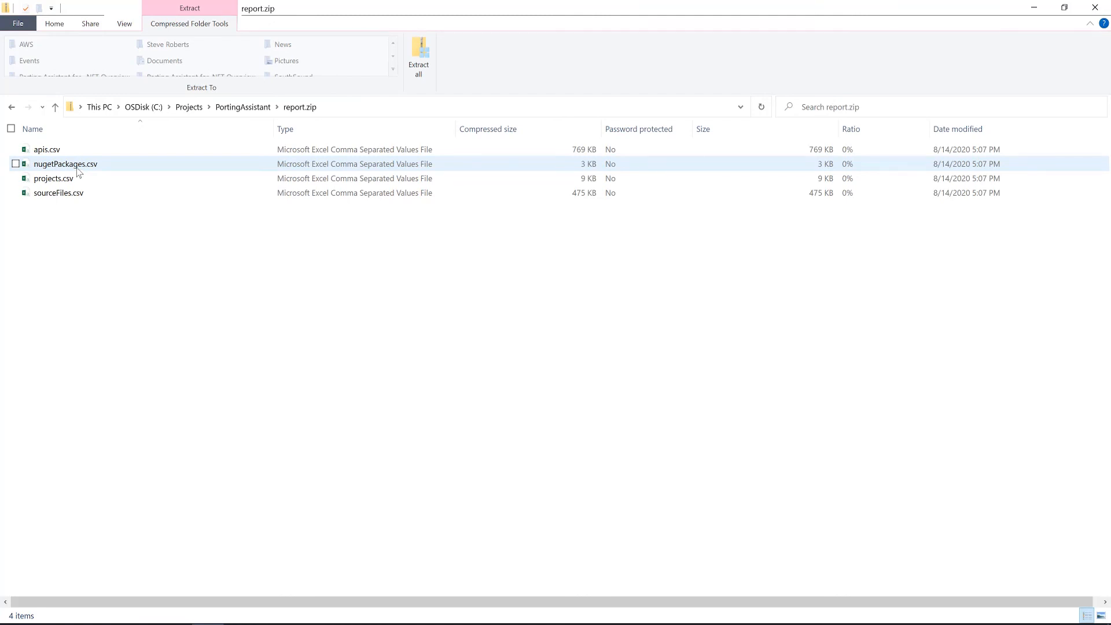
{"action": "double_click", "coordinate": [65, 163]}
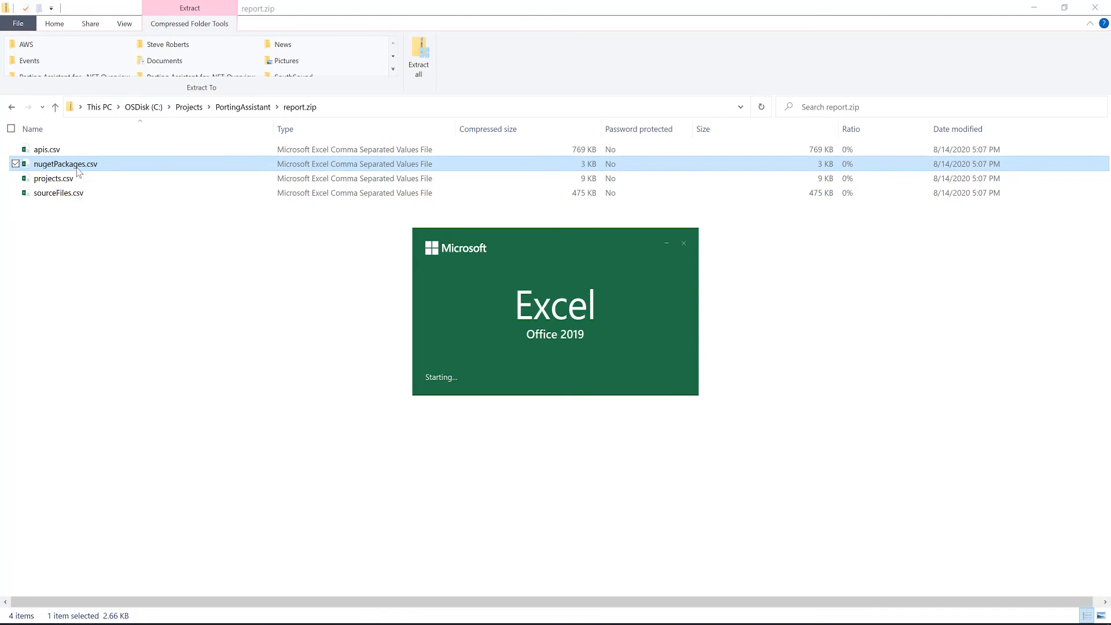